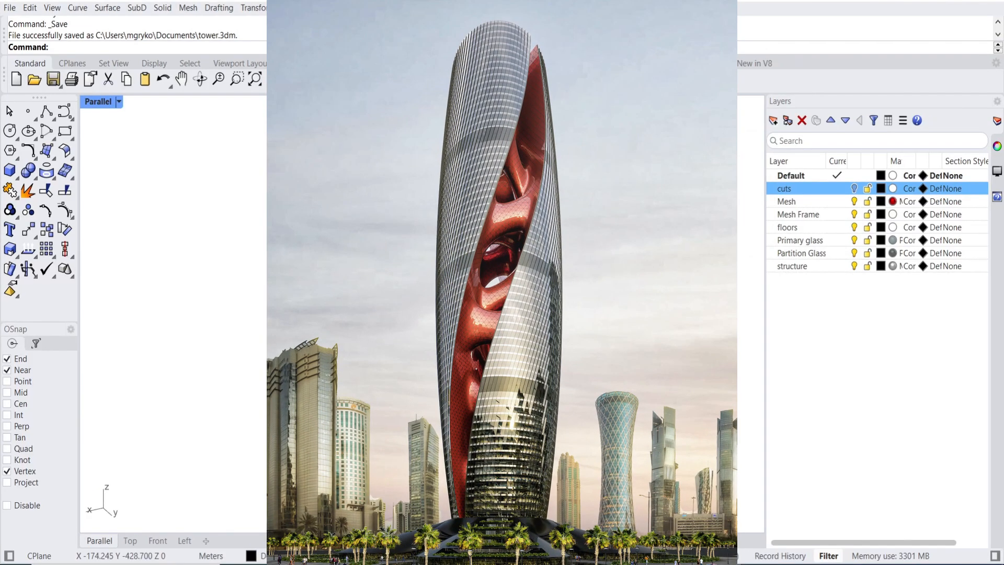
Preview the tower in Rendered display, then return the viewport to Shaded
left_click(159, 164)
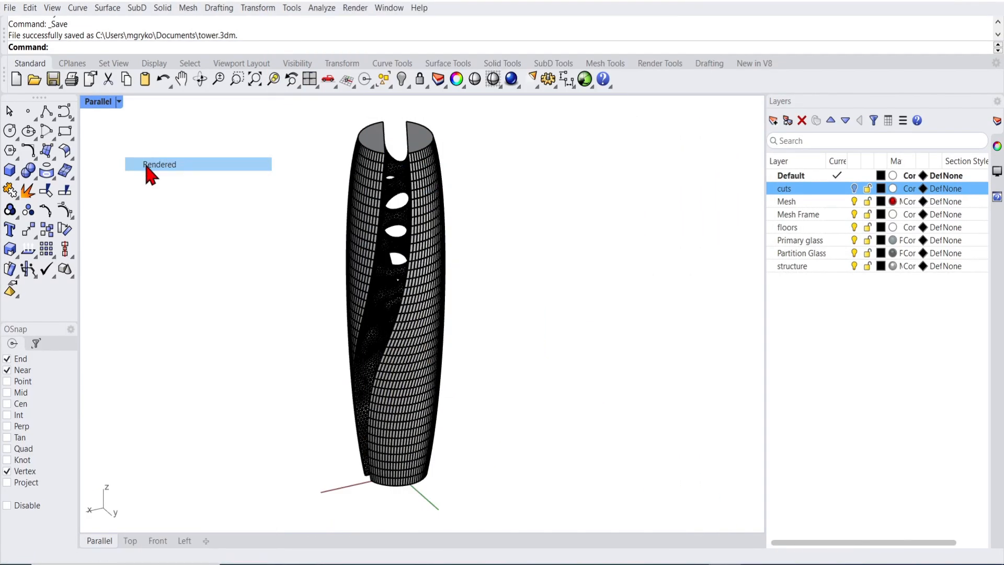
left_click(159, 164)
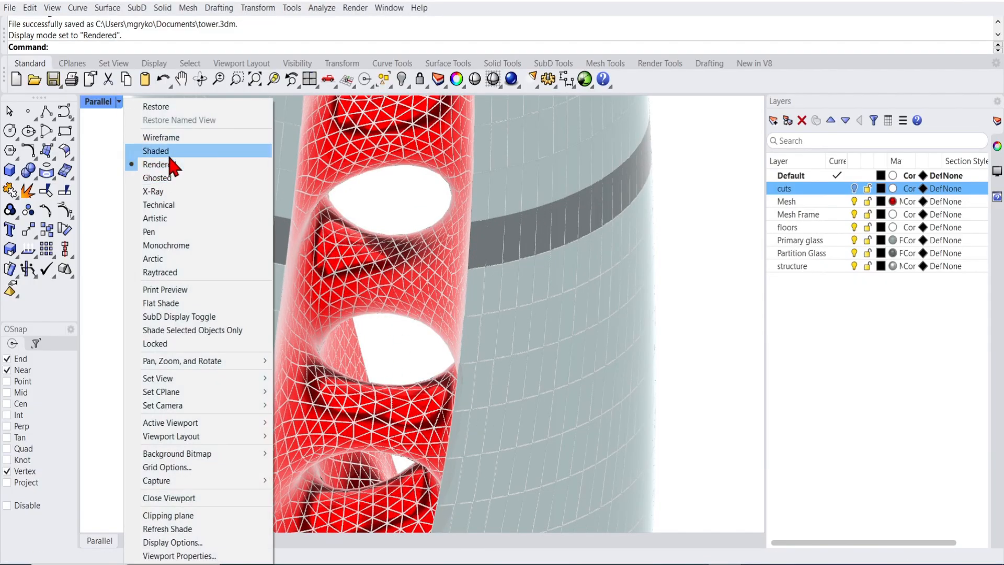
left_click(156, 151)
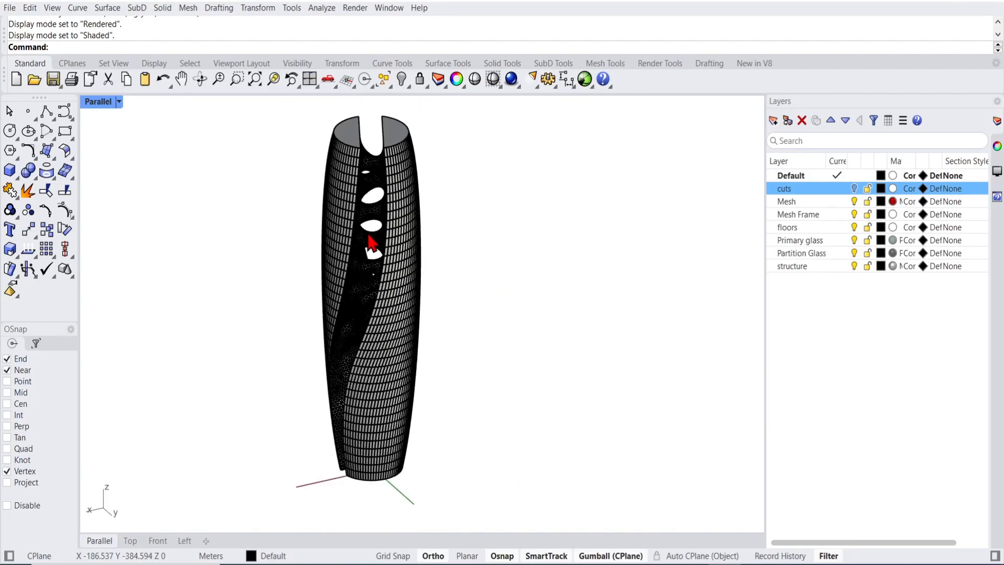
mouse_move(217, 42)
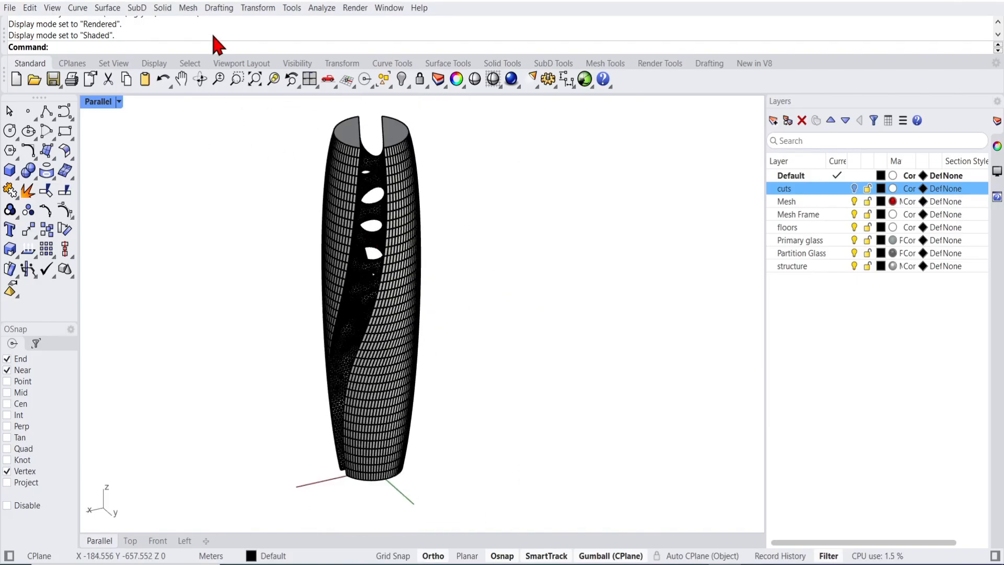
Create clipping section SEC_00 for all objects, flipped, placed across the tower along Y
left_click(219, 7)
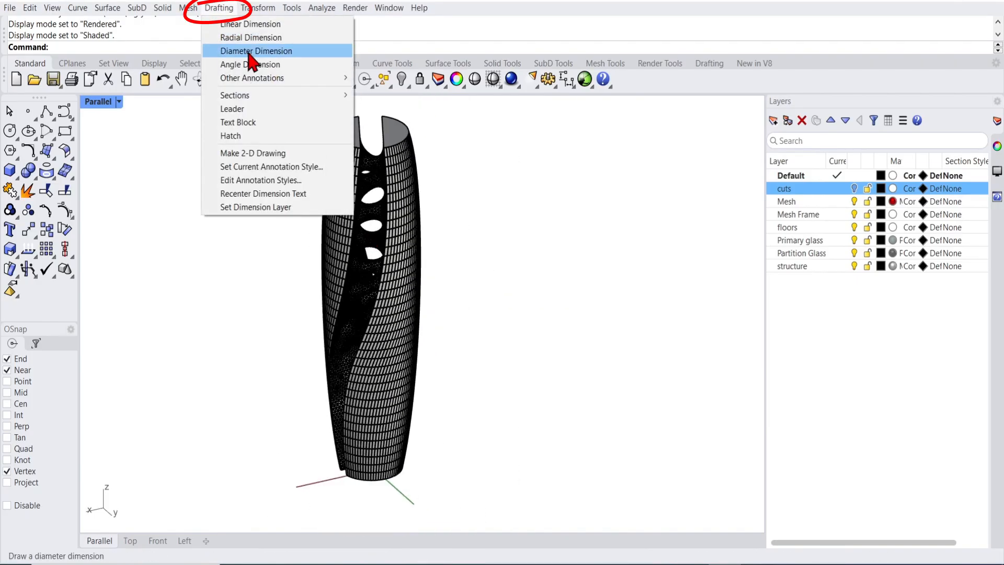
mouse_move(234, 95)
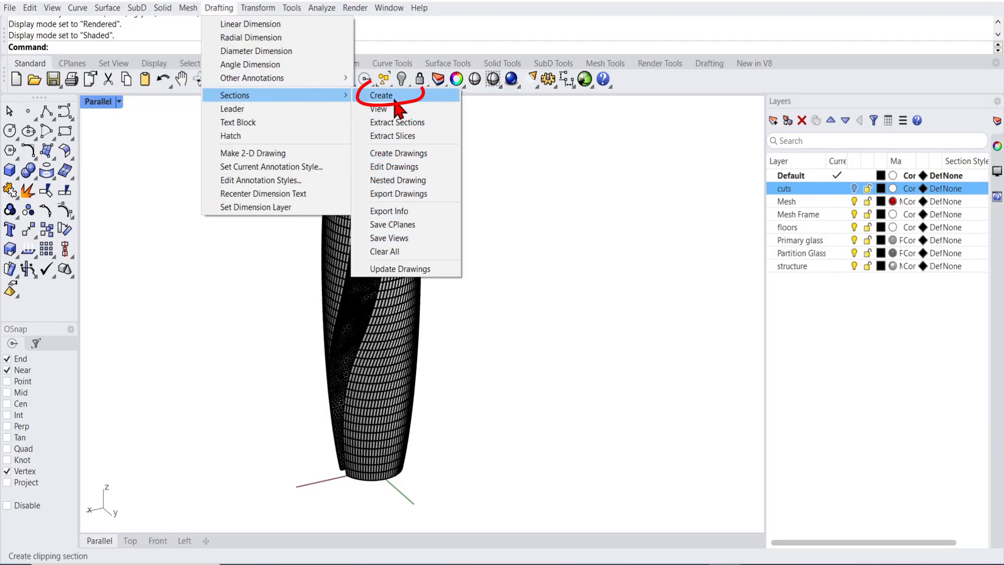
left_click(381, 95)
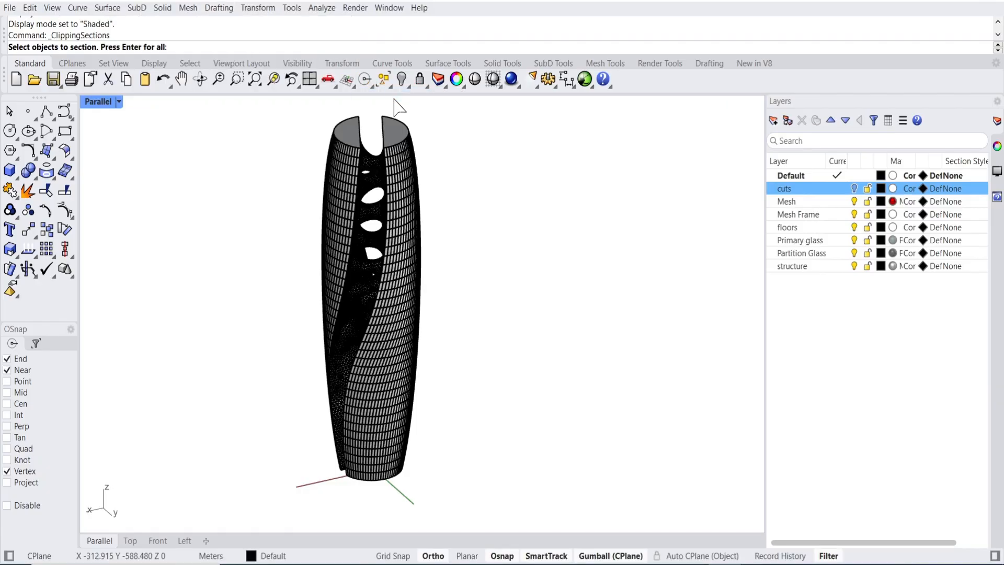
mouse_move(352, 147)
type("Y")
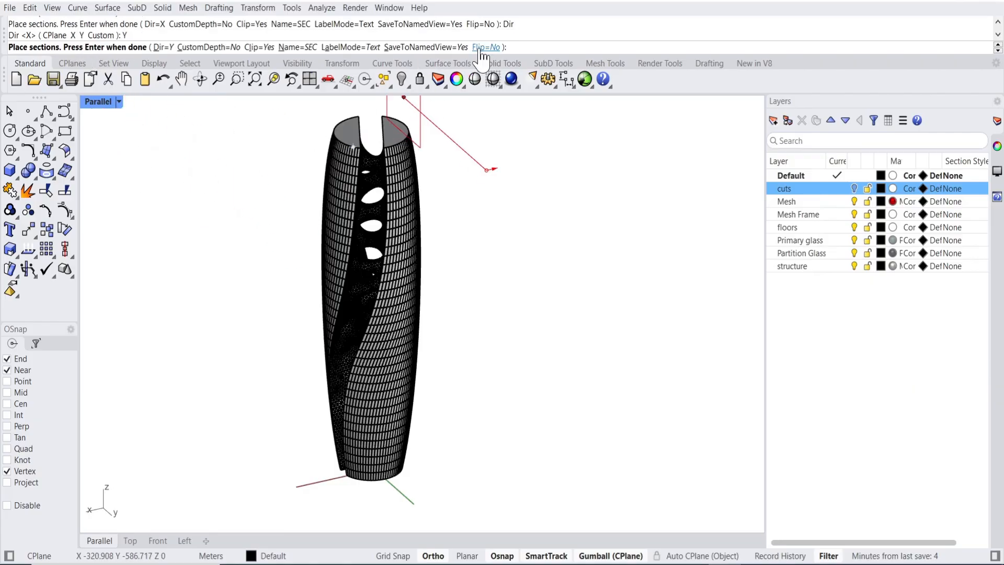
left_click(484, 47)
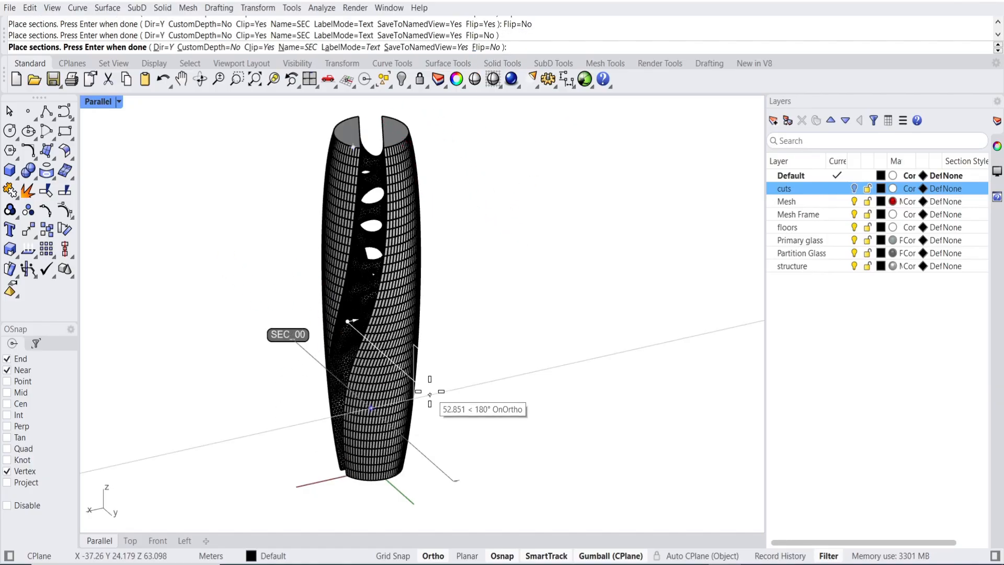
left_click(551, 383)
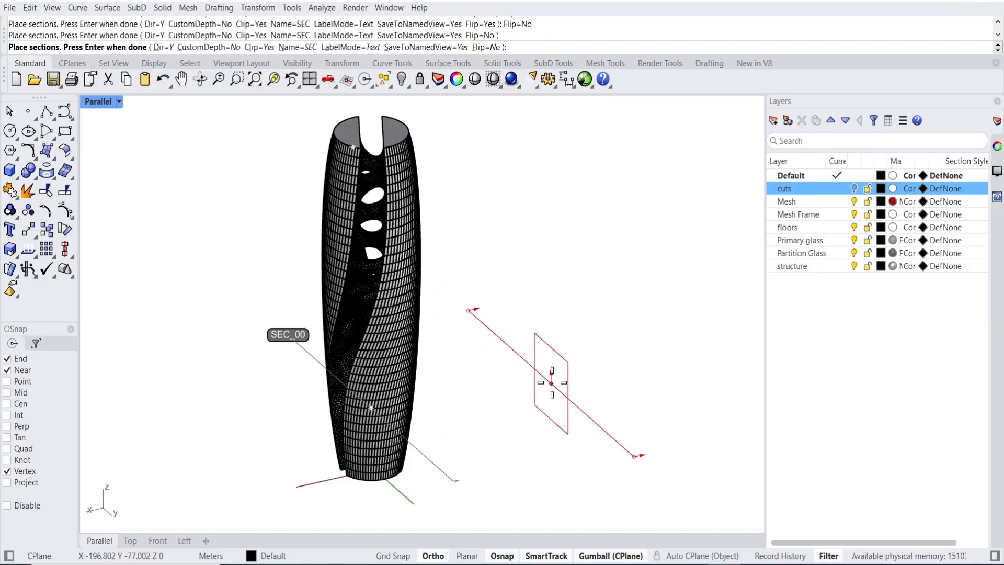
left_click_drag(551, 382, 516, 343)
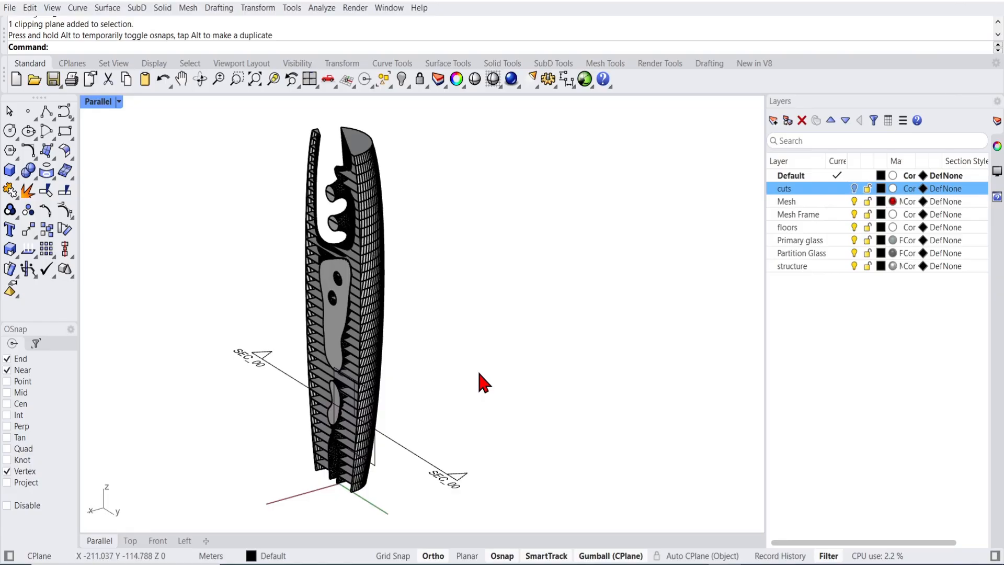
Finish SEC_00 and reach for the Drafting section commands again
left_click(218, 7)
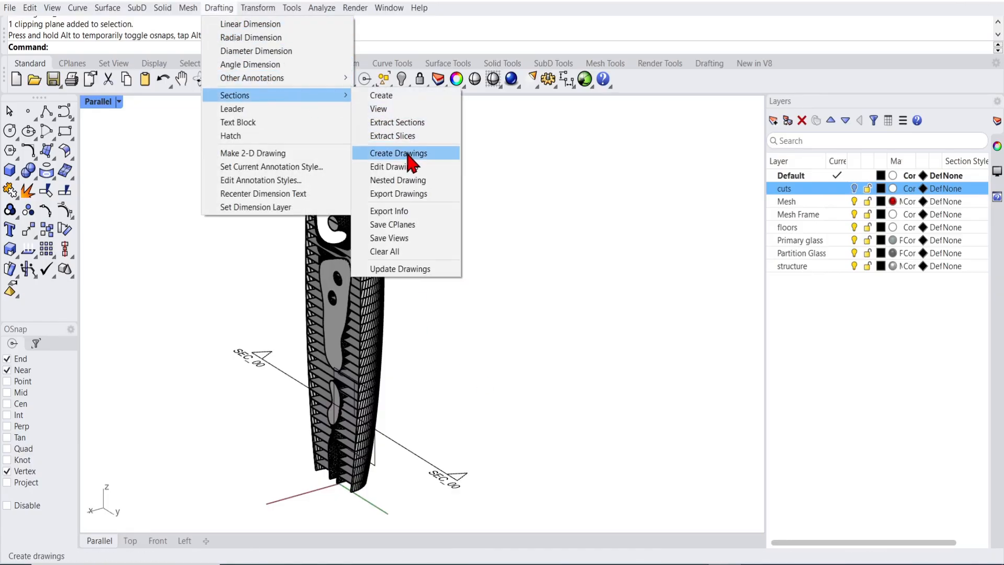
Generate the hatched 2D drawing of SEC_00 and lay it flat beside the tower
left_click(399, 152)
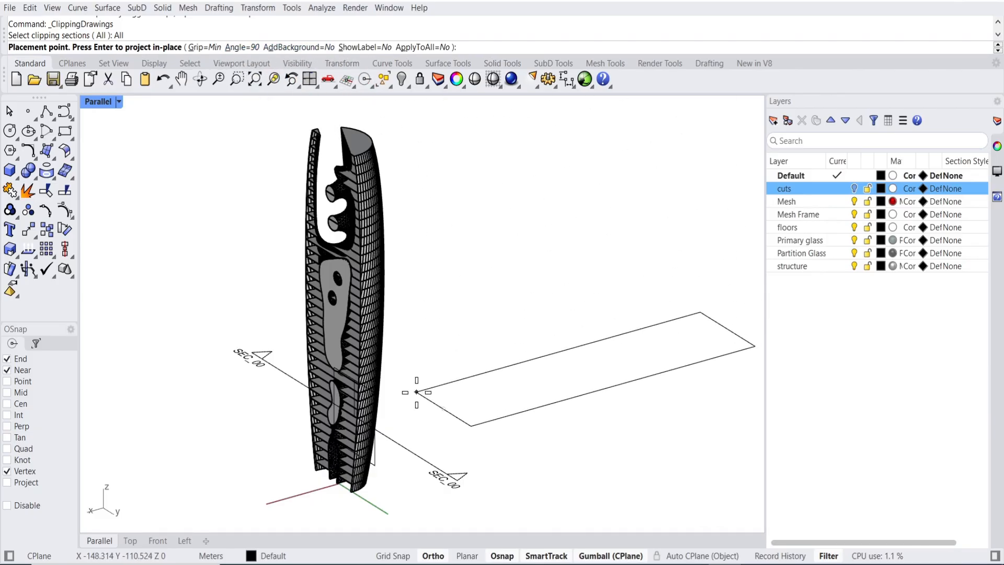
left_click(417, 391)
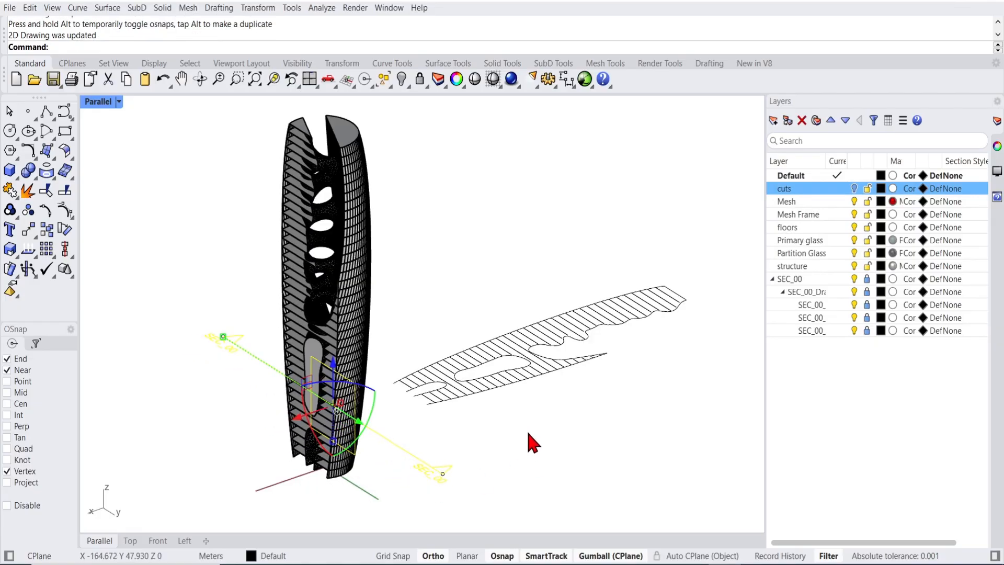
mouse_move(509, 377)
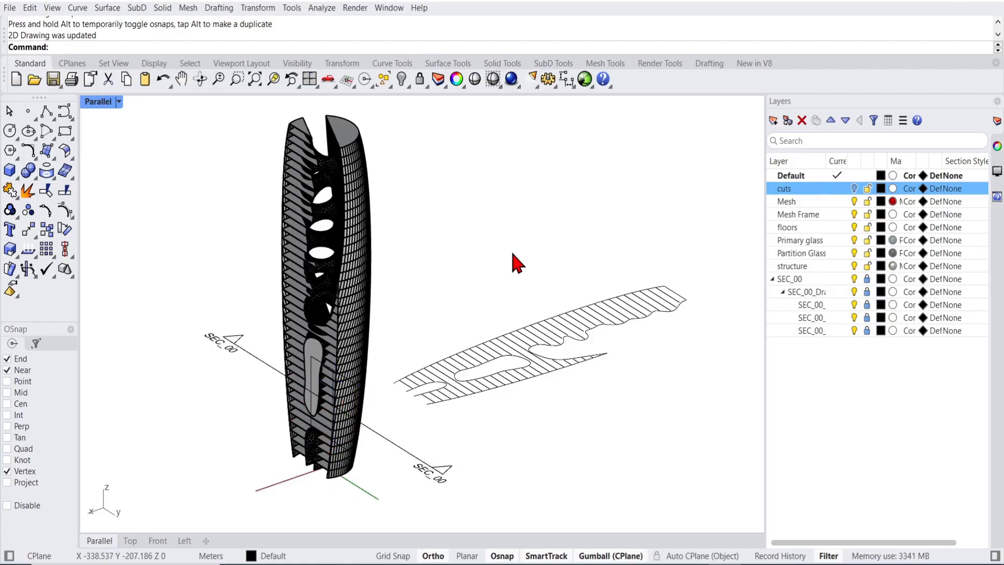
left_click(218, 8)
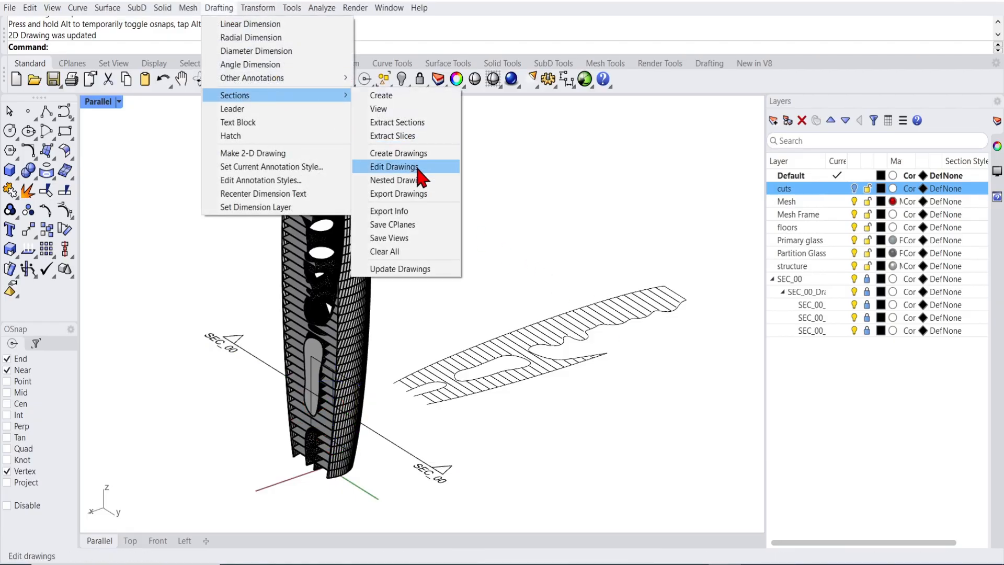
Edit the SEC_00 drawing with AddBackground=Yes so geometry behind the cut shows
left_click(394, 166)
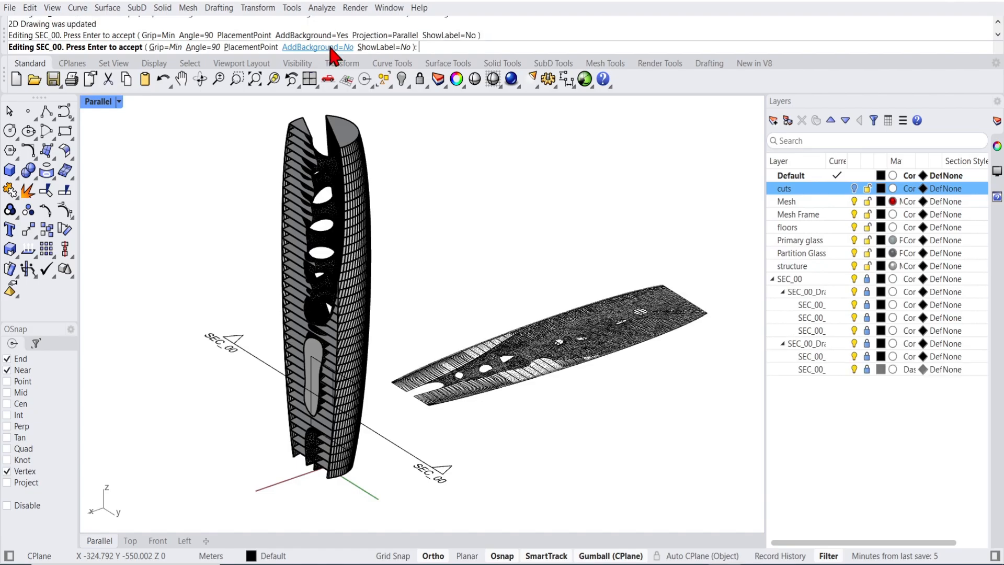
left_click(315, 47)
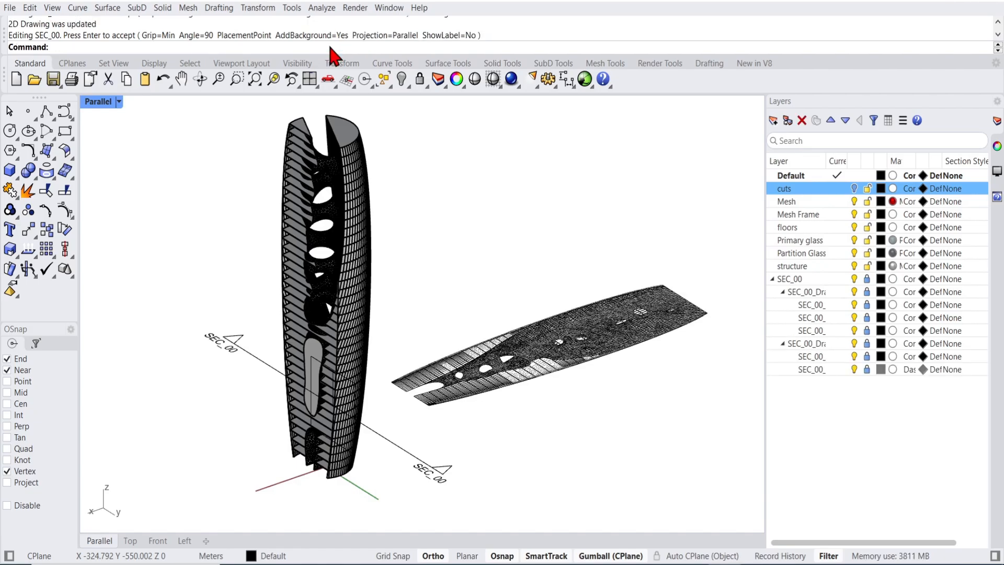
mouse_move(553, 337)
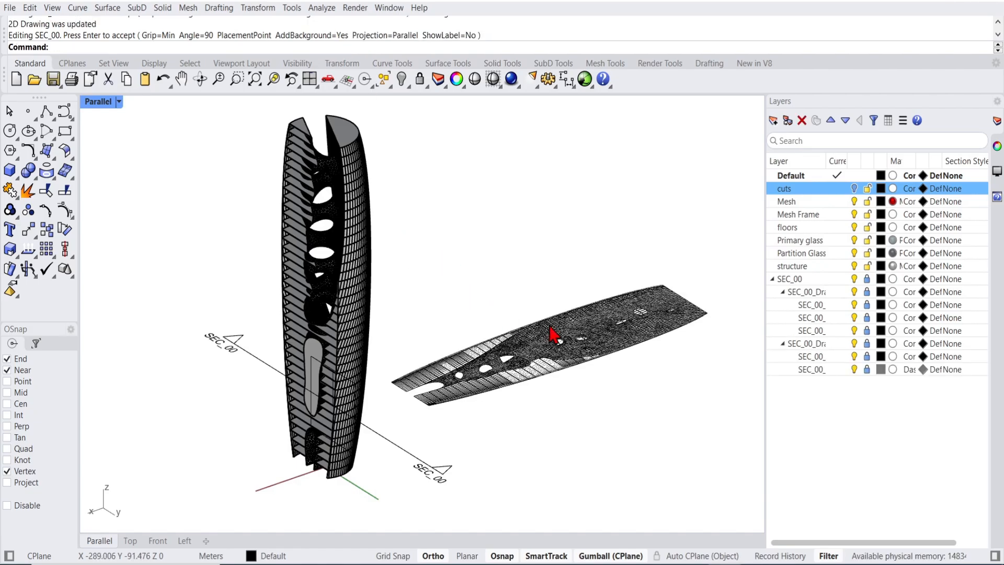
mouse_move(650, 350)
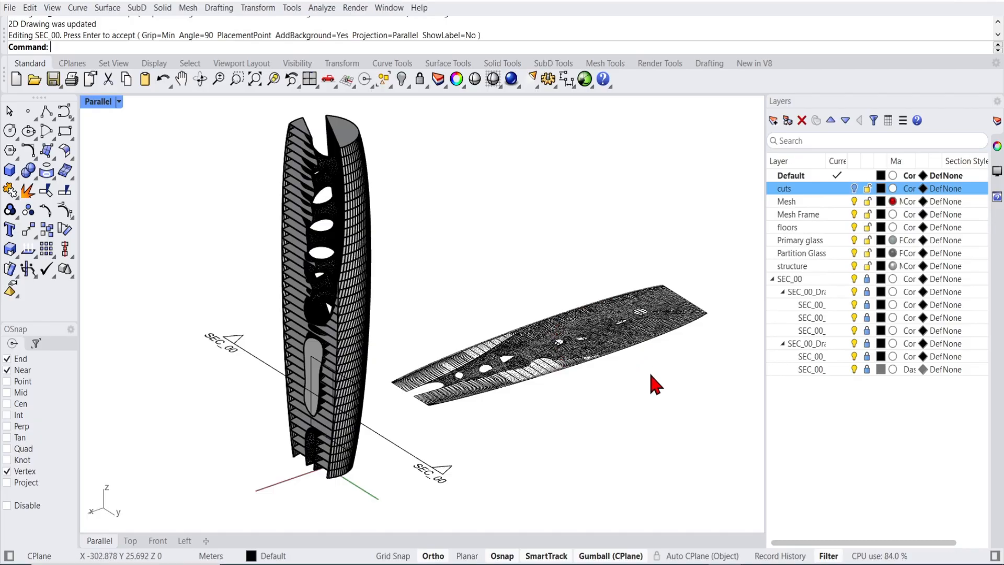
mouse_move(410, 461)
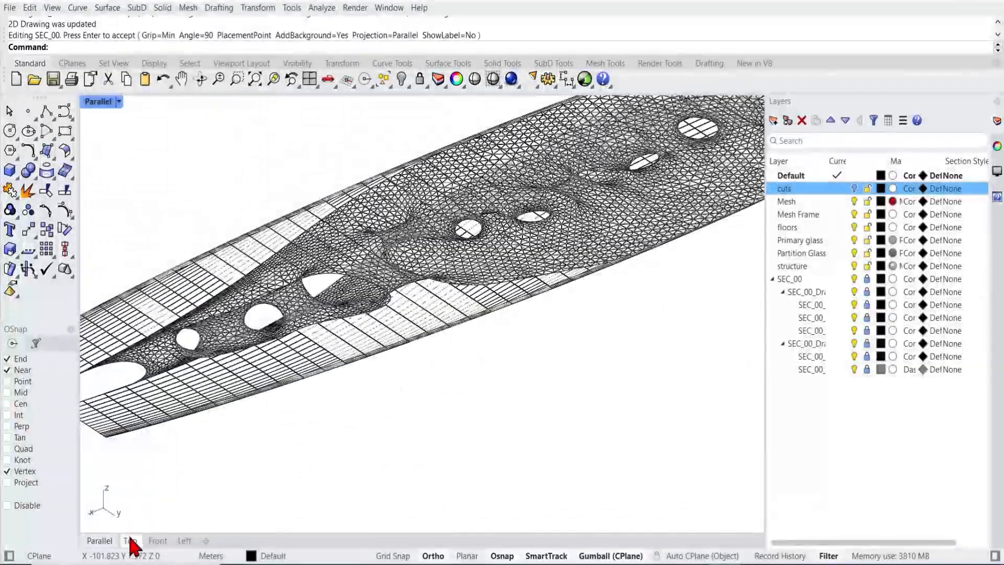
View the SEC_00 drawing from Top, toggle a drawing sublayer, and return to Parallel view
left_click(129, 541)
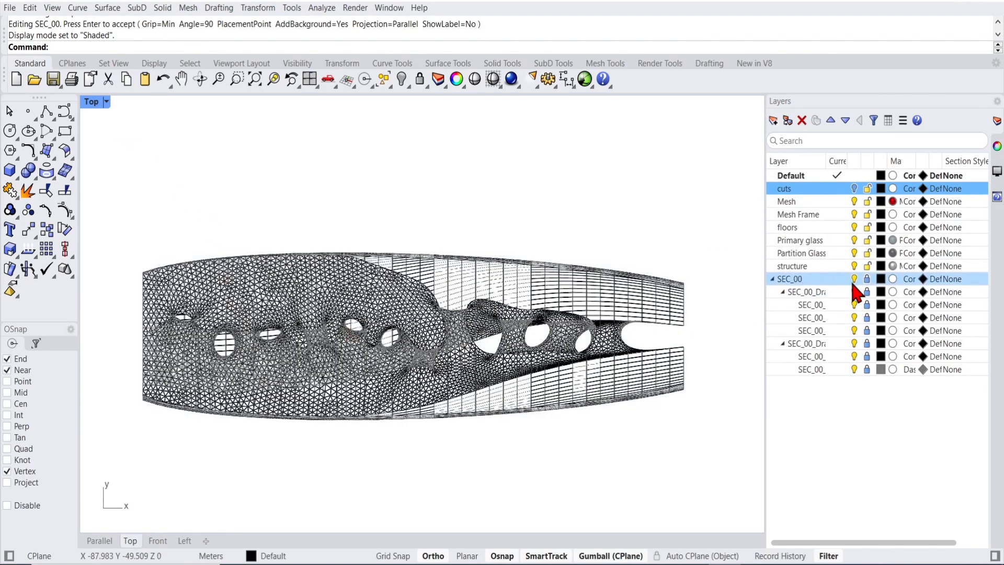
left_click(809, 355)
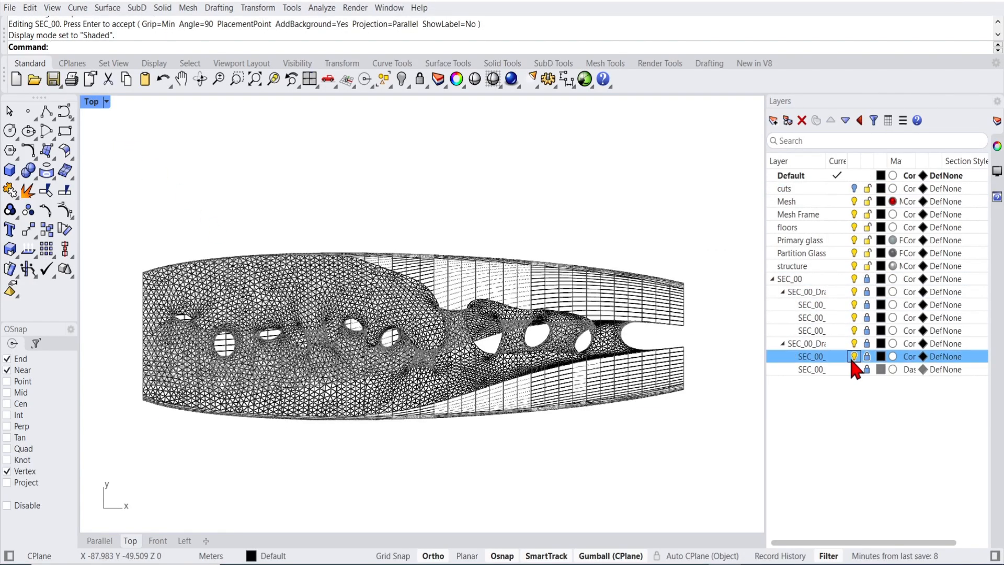
scroll("up", 3)
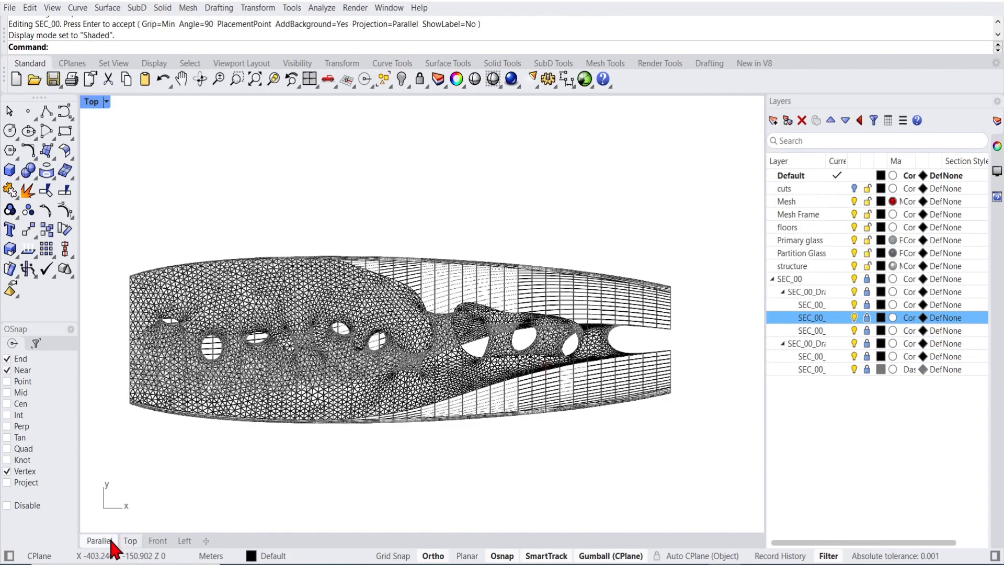
left_click(99, 539)
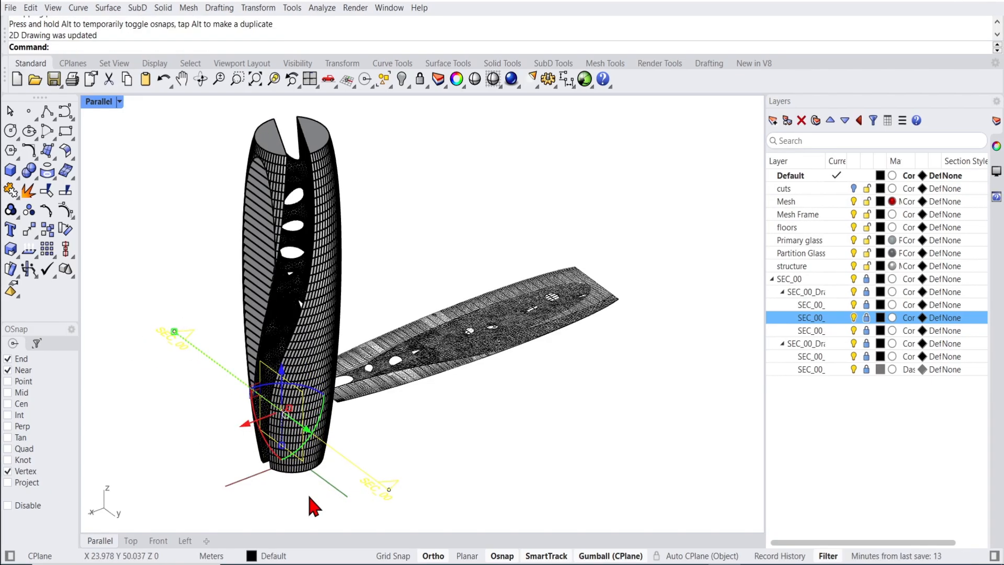
mouse_move(766, 403)
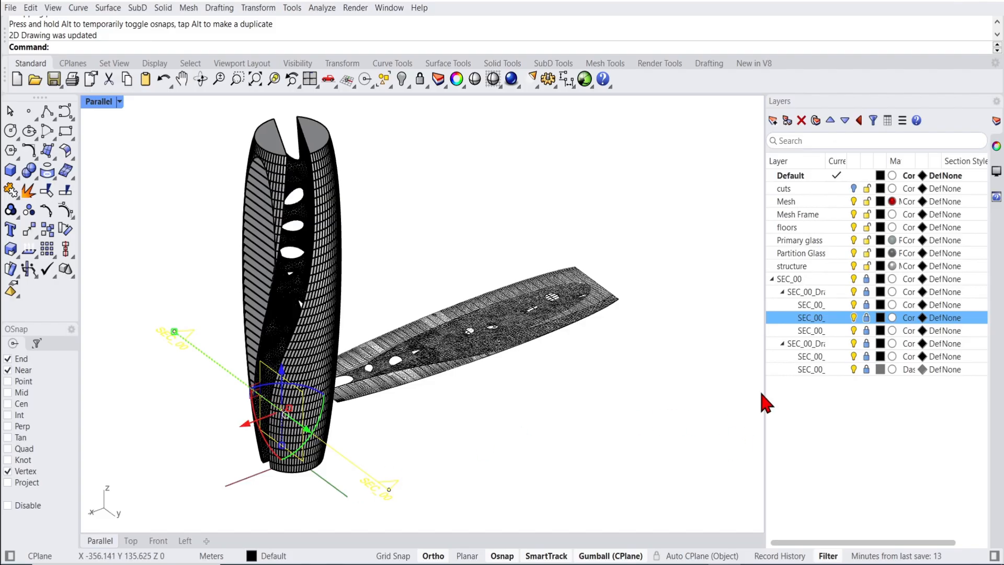
Hide the SEC_00_DrawingBackground layer and show it again
left_click(853, 344)
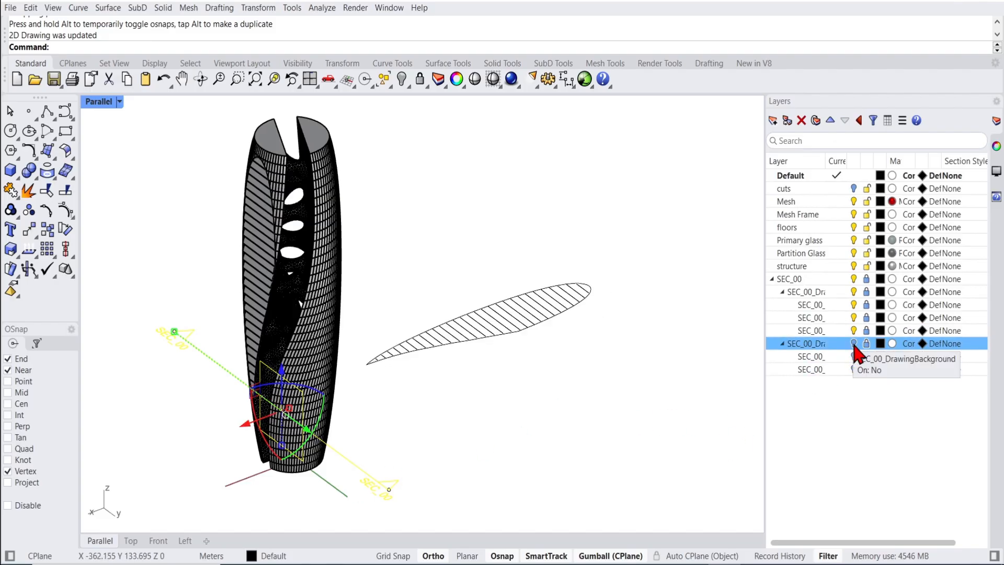
left_click(853, 343)
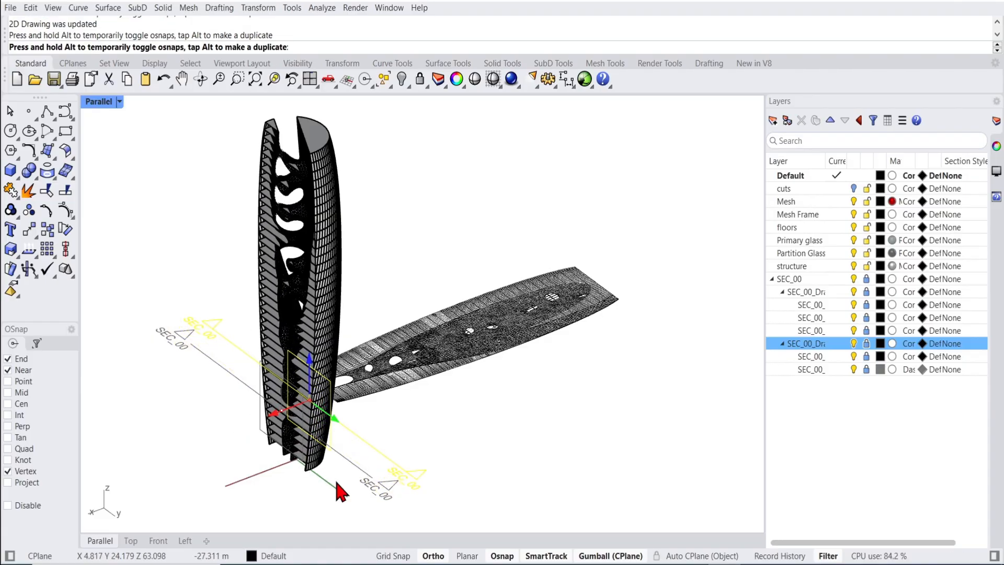
mouse_move(480, 455)
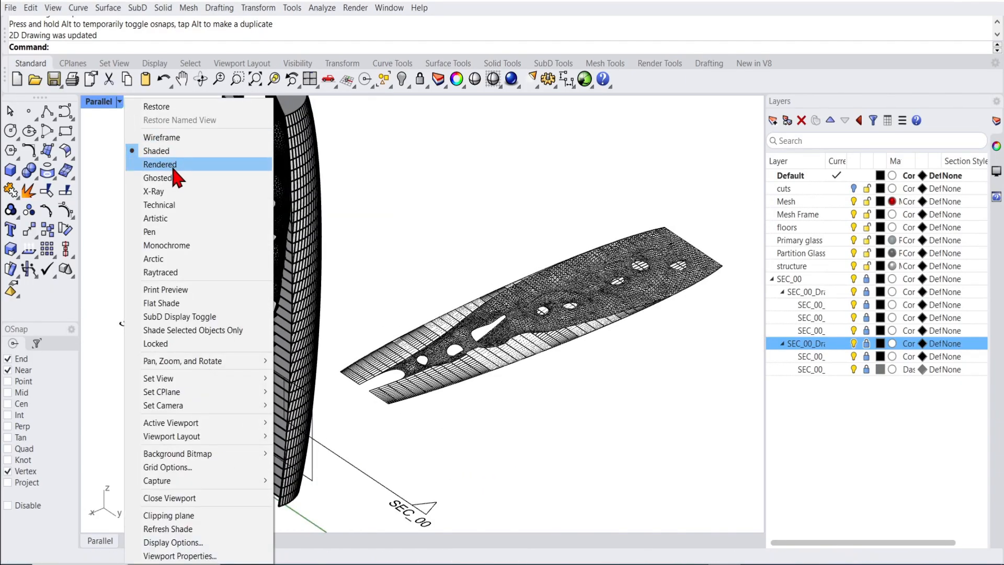
Set the viewport to Rendered display so the cut tower's floors appear shaded
left_click(160, 164)
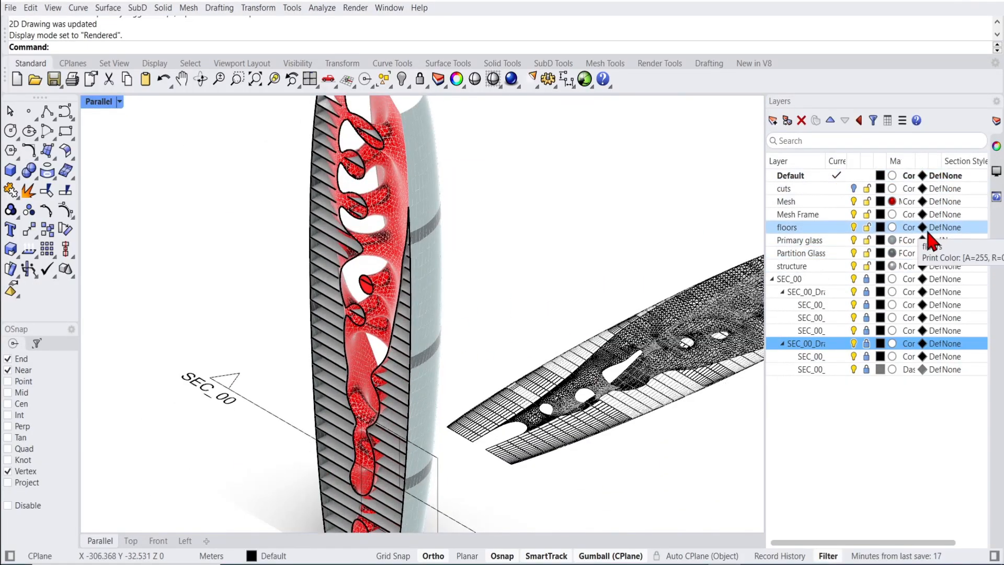
Try the floors section style with the red Plus pattern, then settle on Solid red fill
left_click(947, 227)
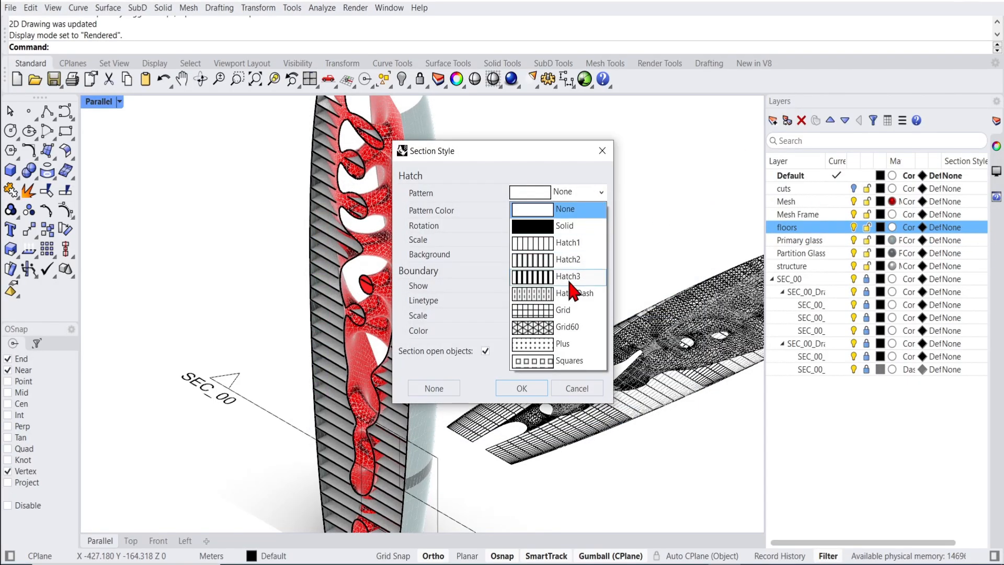
left_click(562, 344)
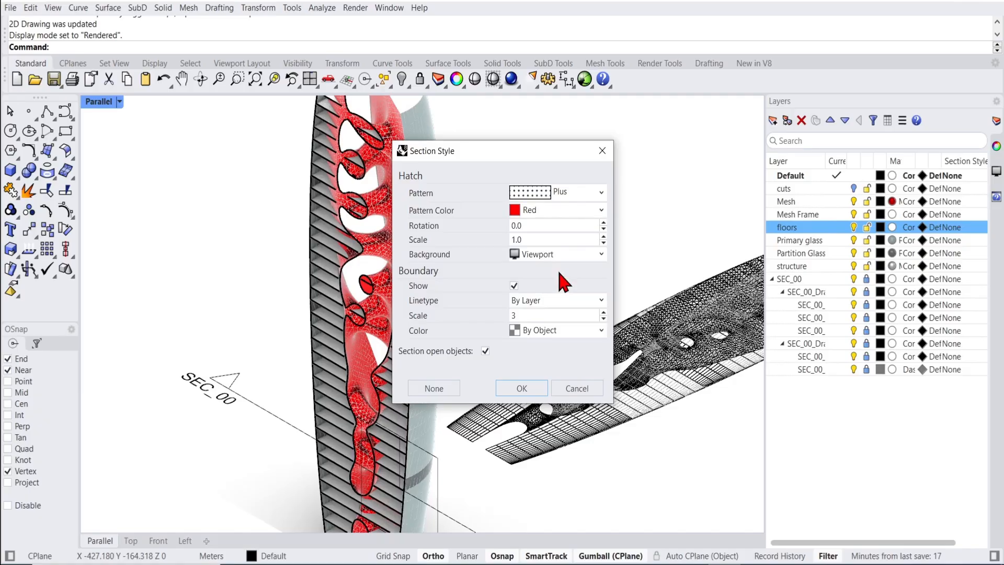
left_click(520, 388)
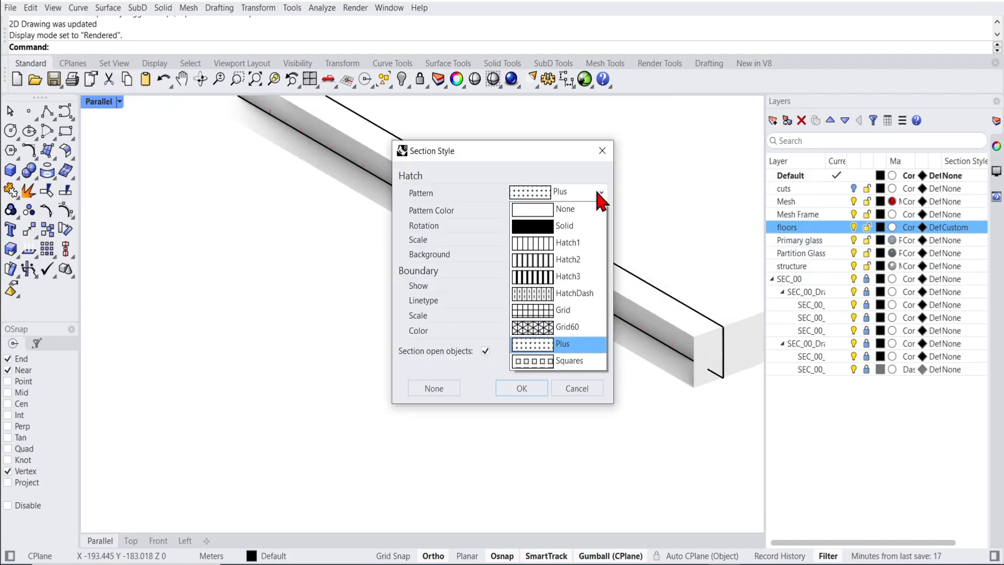
left_click(563, 225)
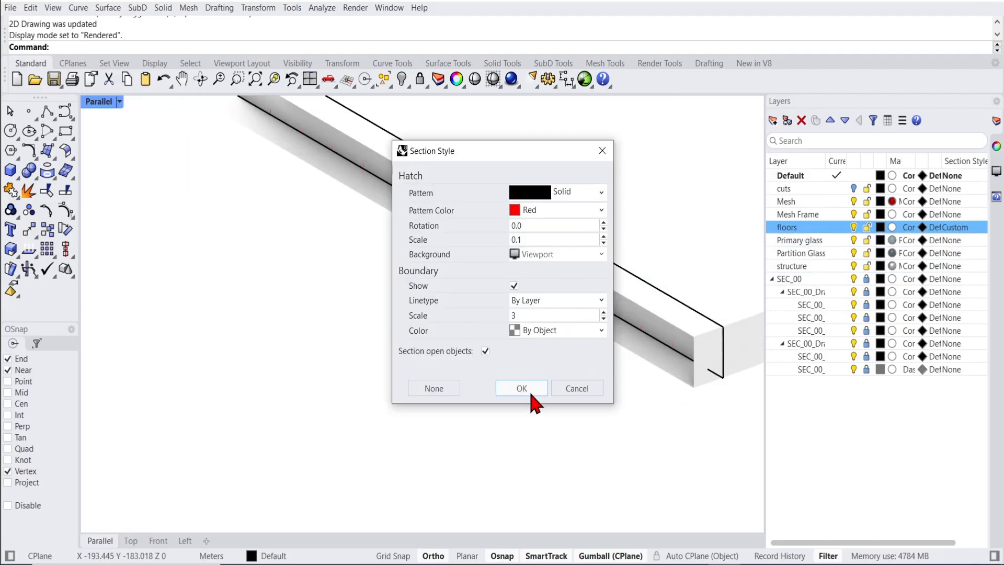
left_click(521, 388)
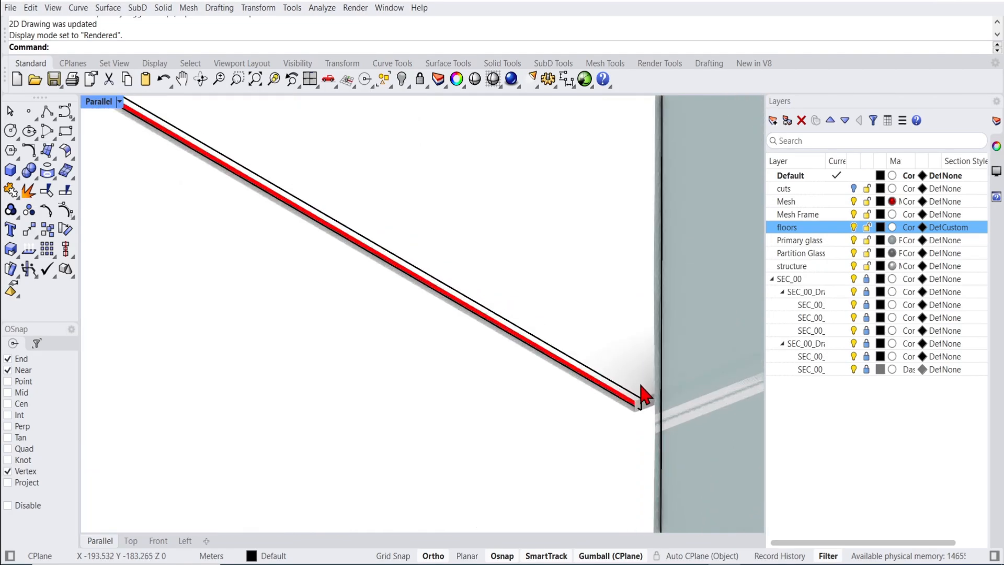
left_click(820, 241)
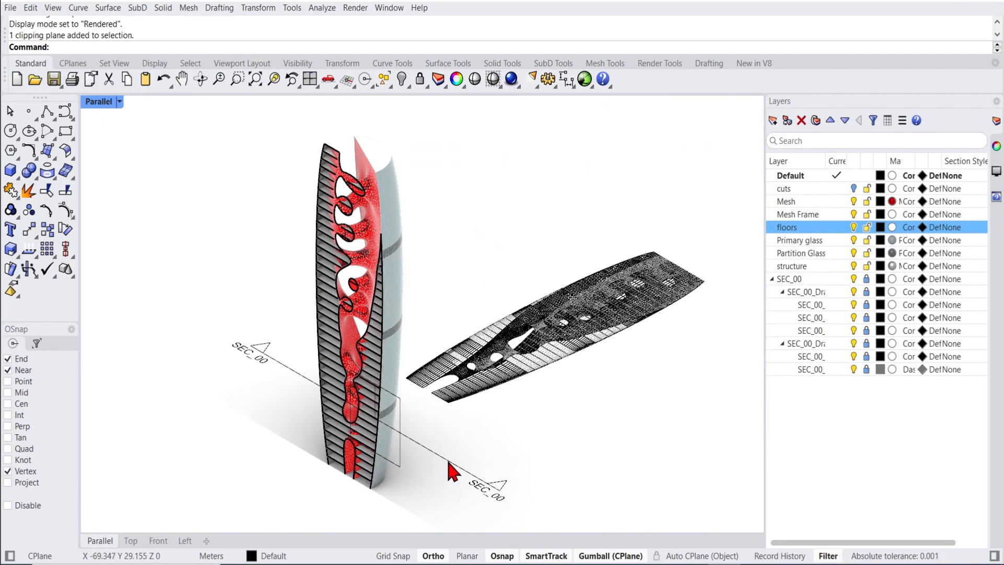
Delete the selected SEC_00 clipping plane, restoring the uncut tower
key("Delete")
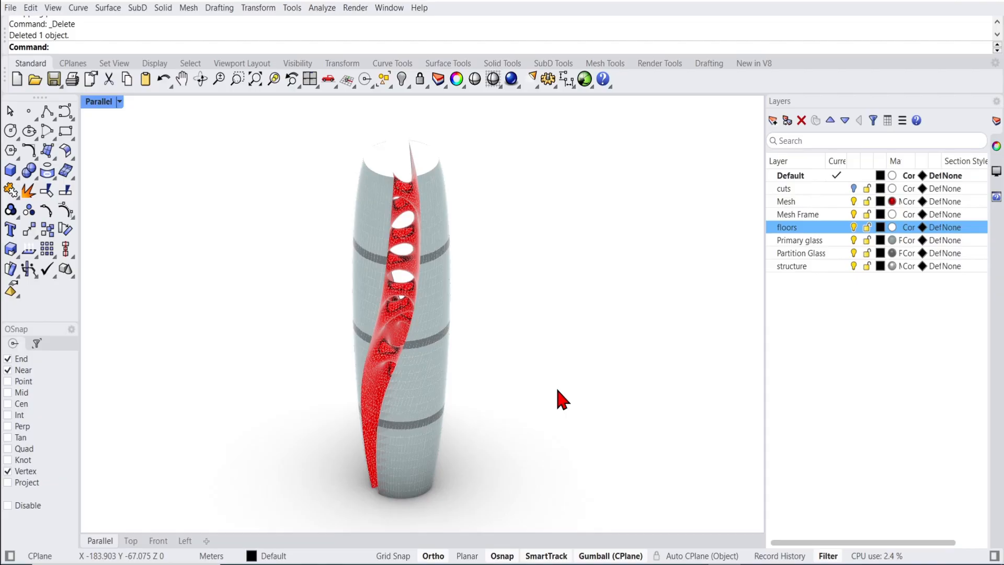
mouse_move(224, 76)
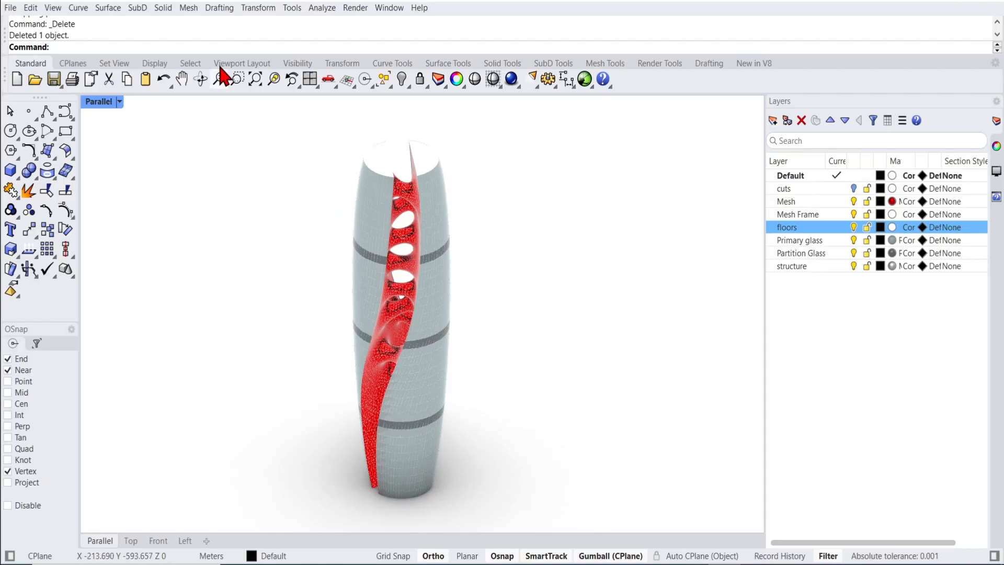
Create a clipping section for all objects with Dir=CPlane through the tower's base
left_click(218, 8)
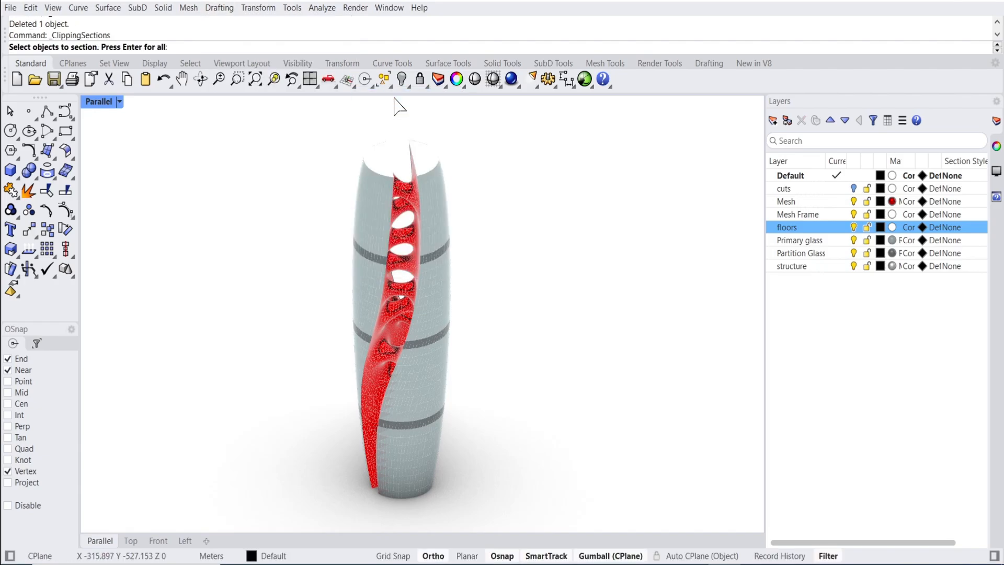
mouse_move(251, 107)
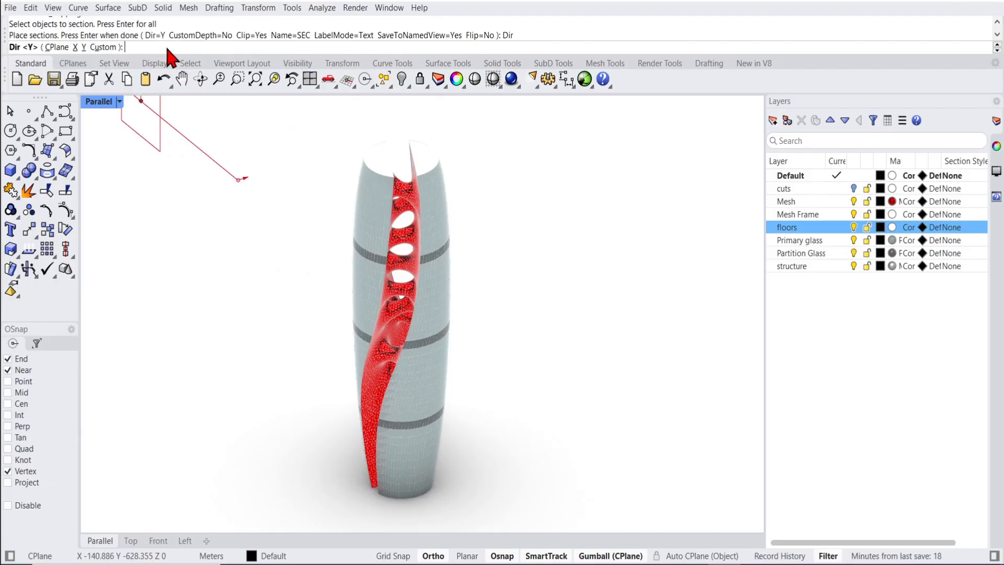
left_click(57, 48)
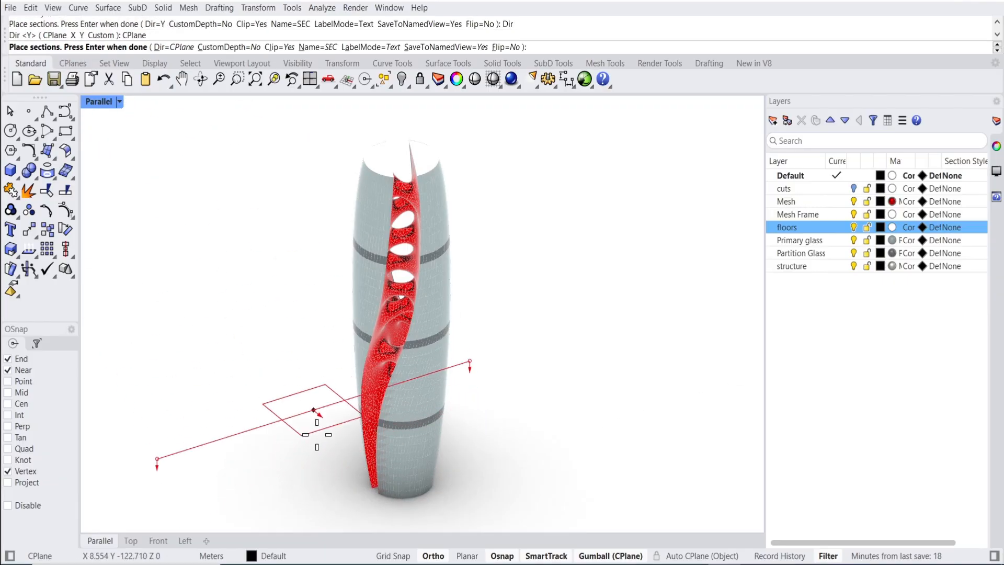
key("Enter")
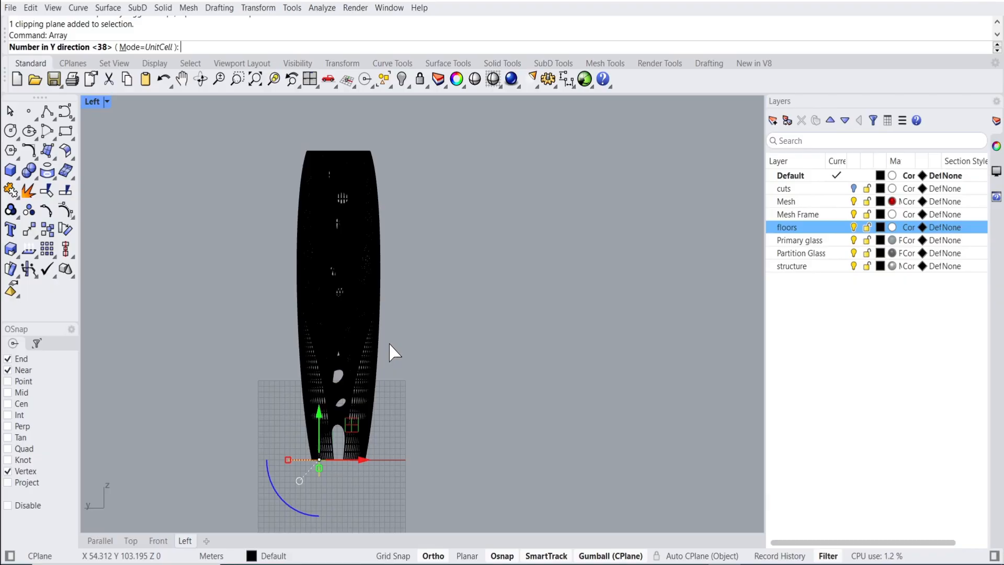
Array the section plane into 39 copies along Y, accepting the spacing
type("39")
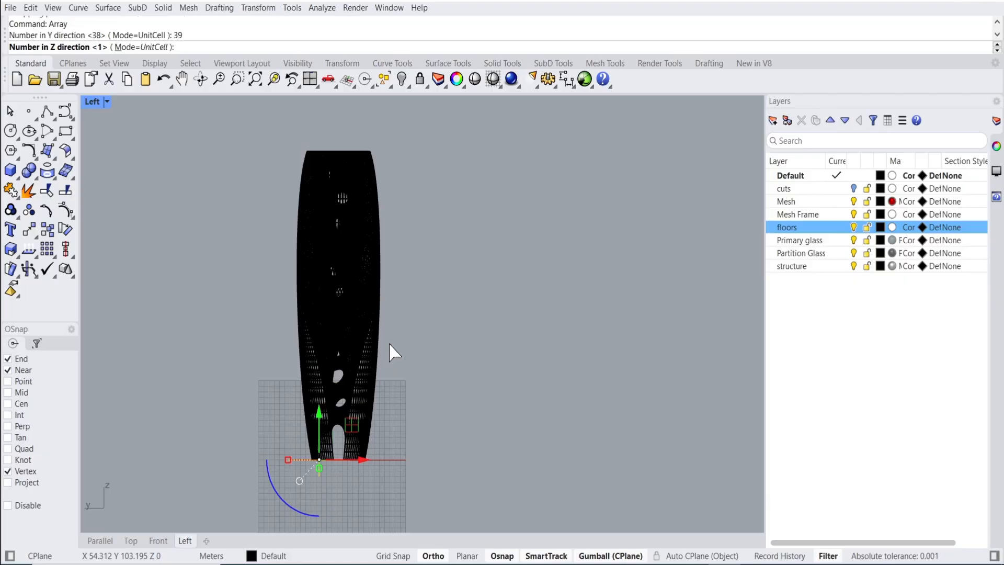
key("Enter")
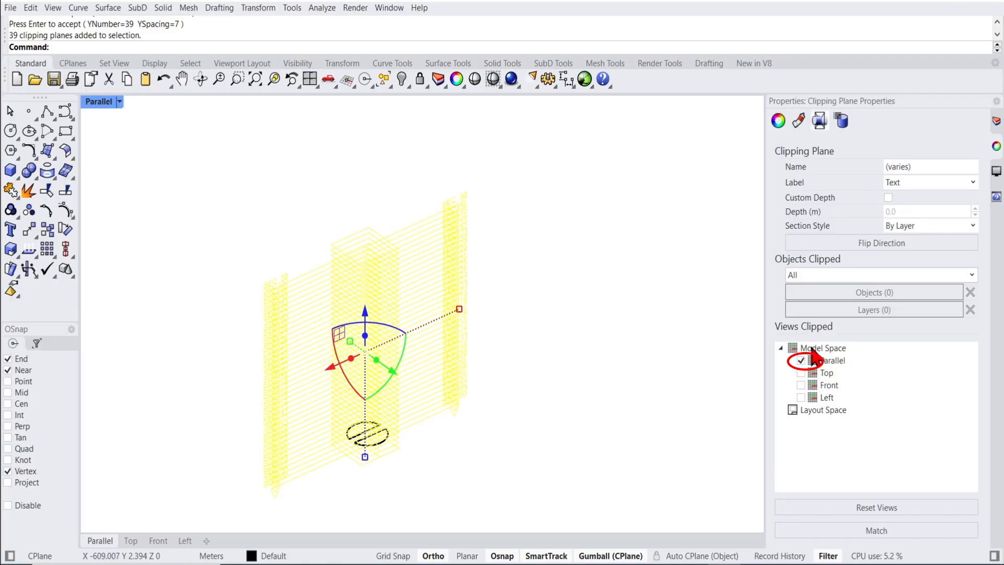
Deselect the arrayed planes and browse the Drafting section drawing commands
left_click(833, 360)
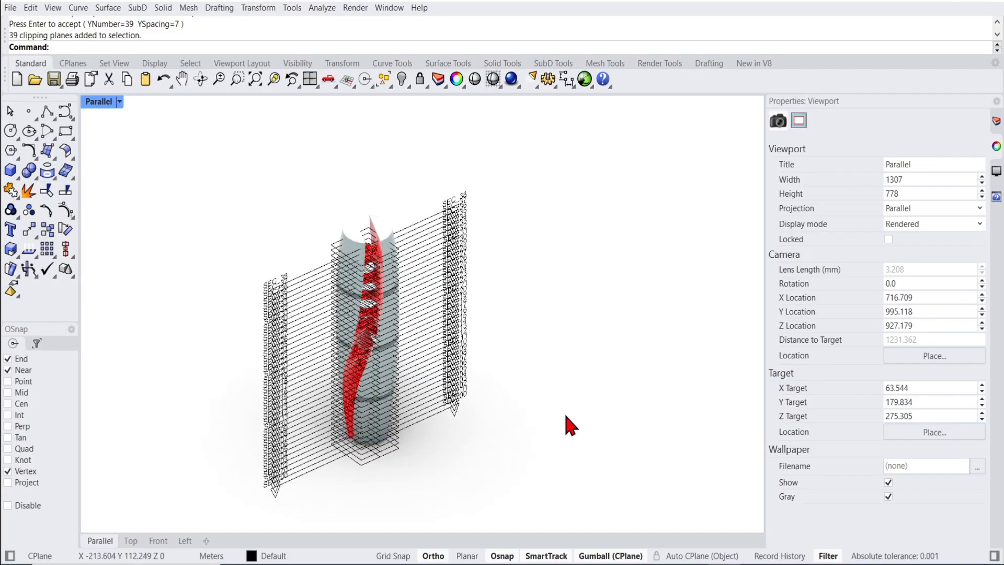
left_click(218, 8)
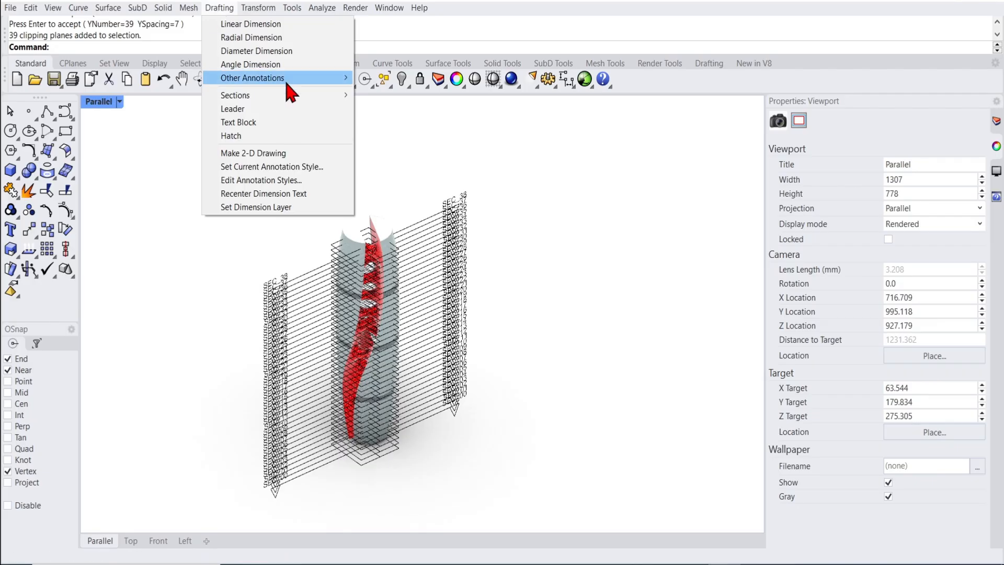
mouse_move(234, 95)
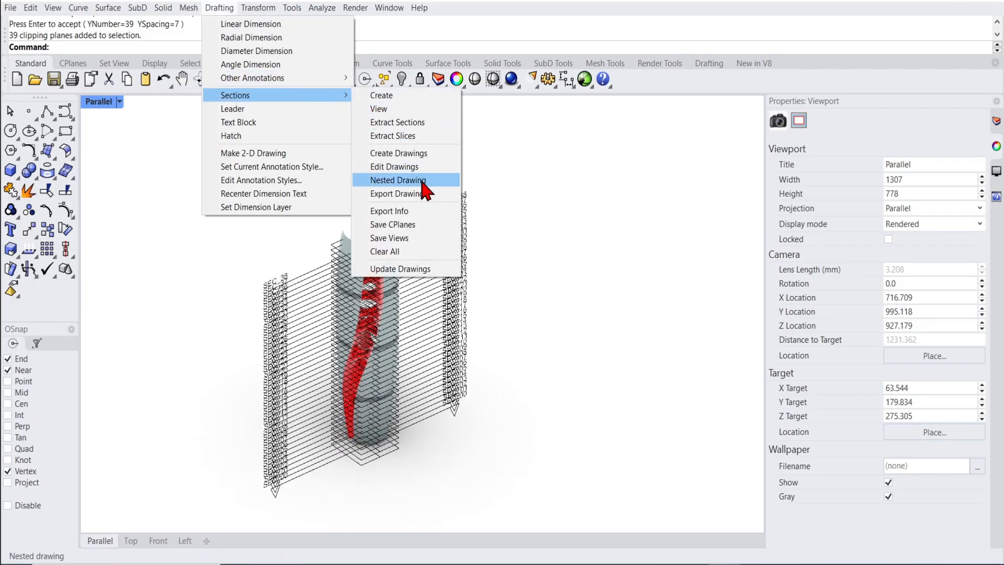
Create a nested drawing of all clipping sections with Width 1000 and place it at a base point
left_click(397, 180)
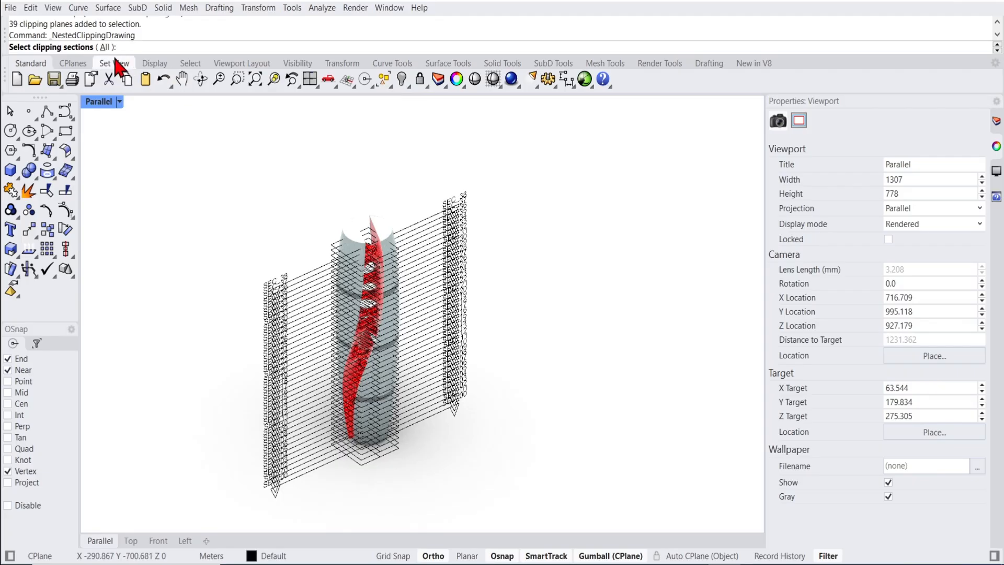
left_click(107, 47)
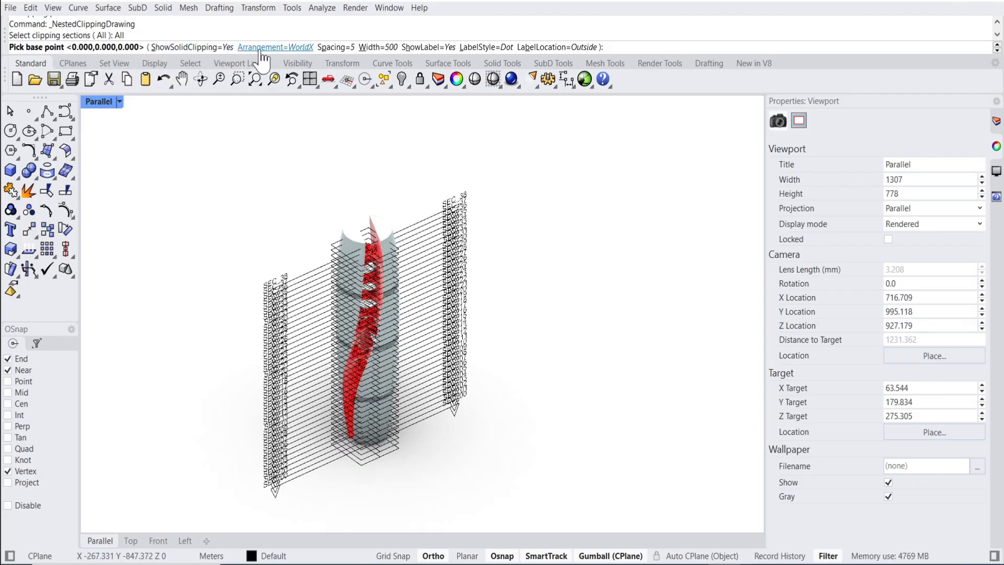
left_click(332, 47)
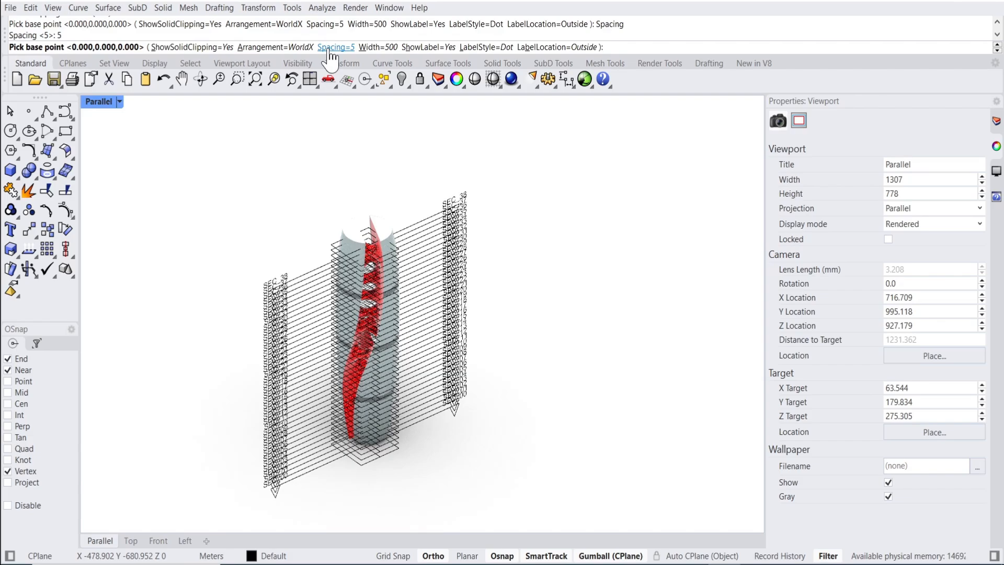
mouse_move(377, 47)
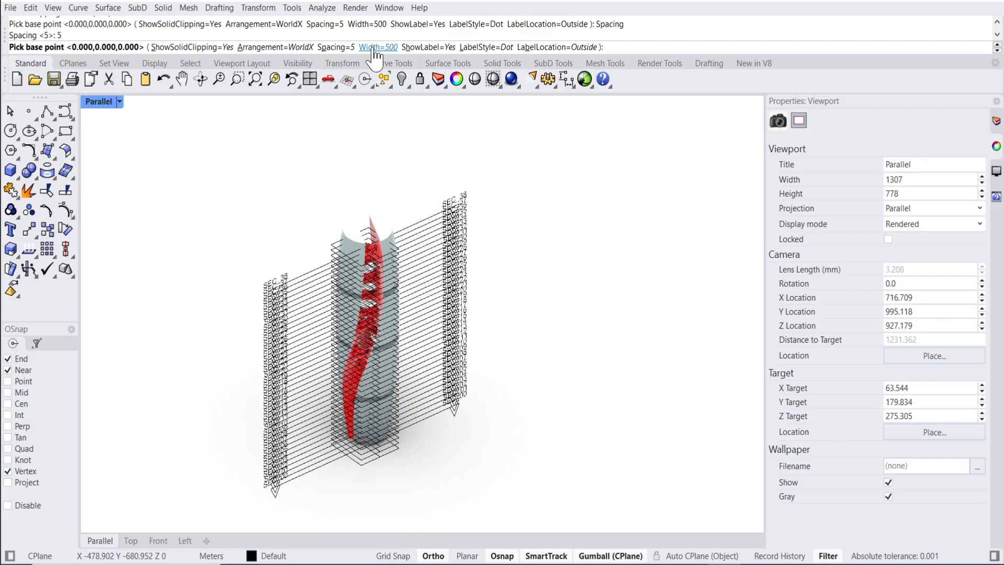
type("1000")
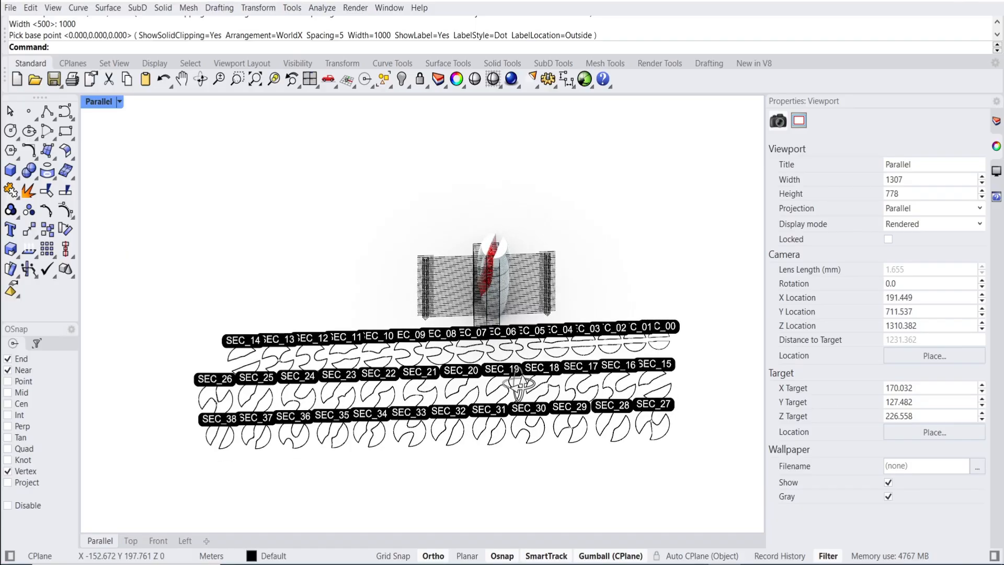
left_click(129, 541)
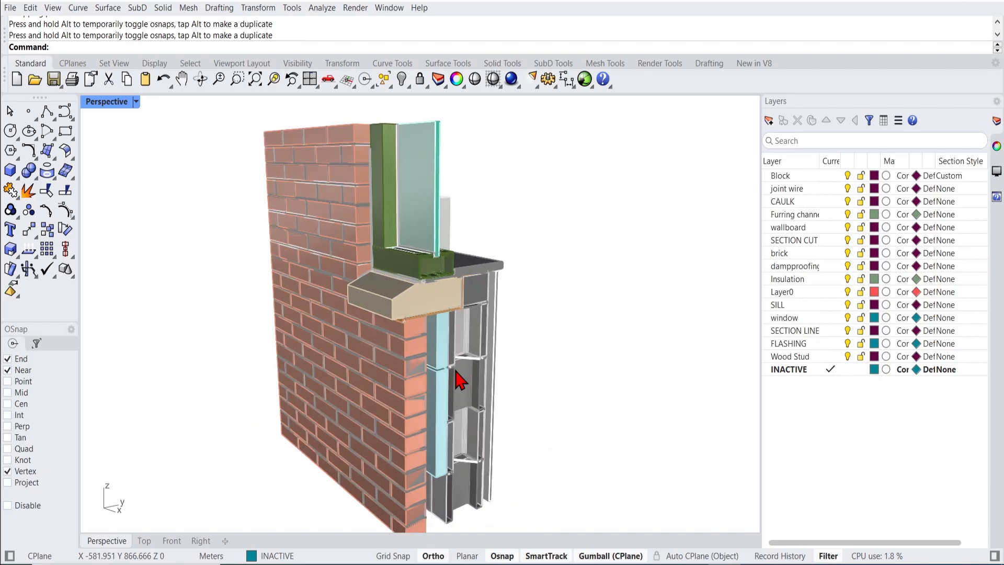
Set the SILL layer's section style to a black AR-CONC hatch pattern
left_click_drag(458, 381, 554, 370)
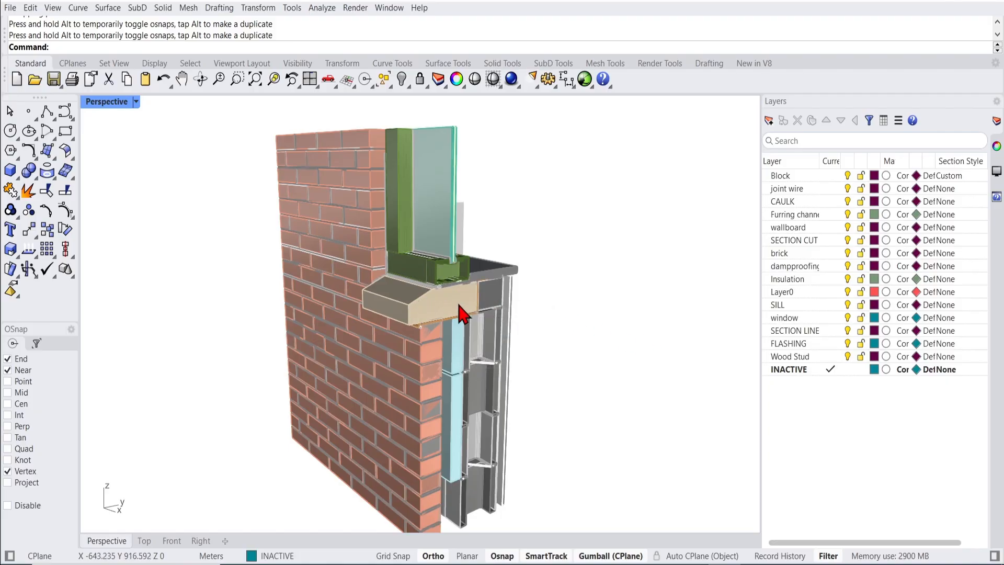
left_click(777, 304)
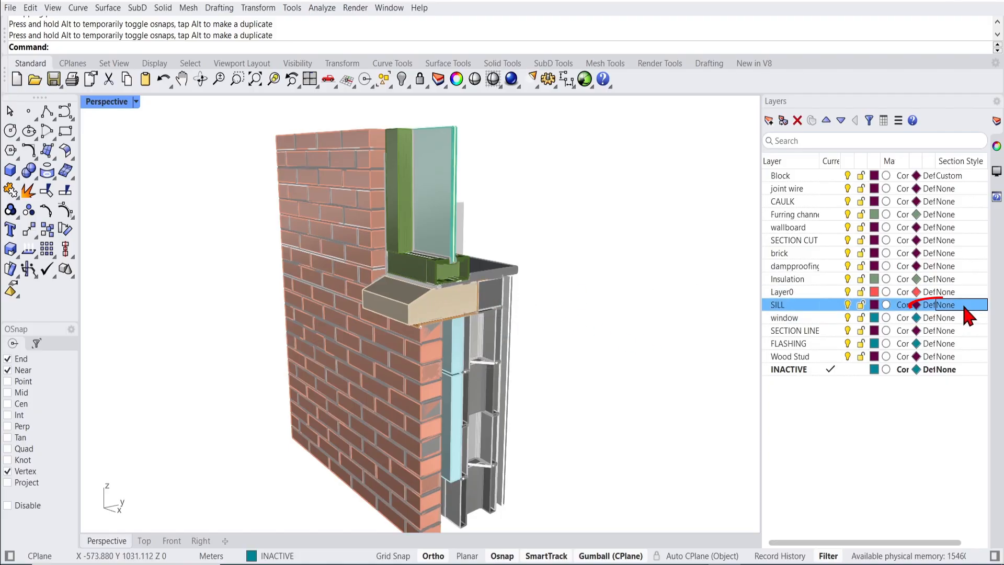
left_click(941, 304)
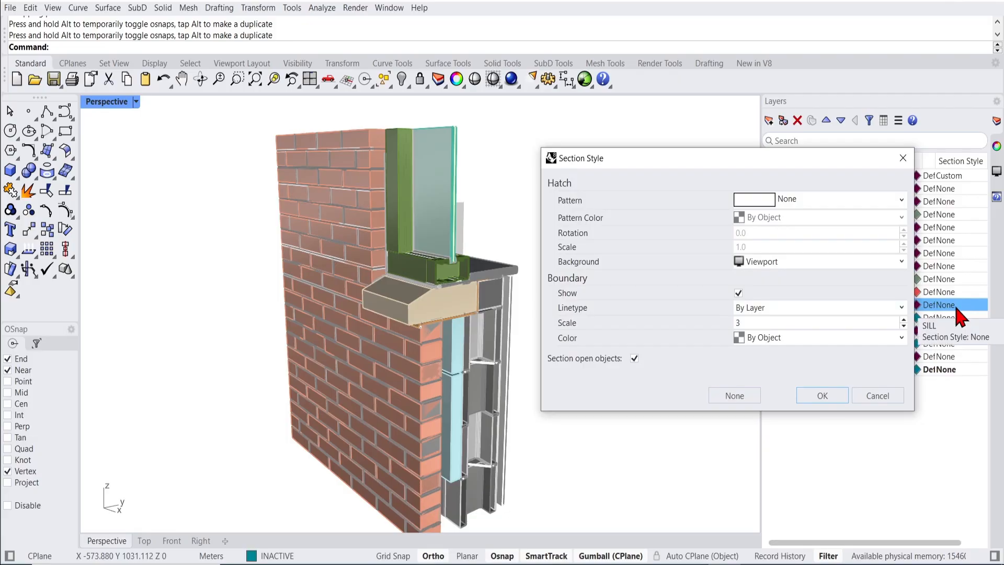
left_click(899, 199)
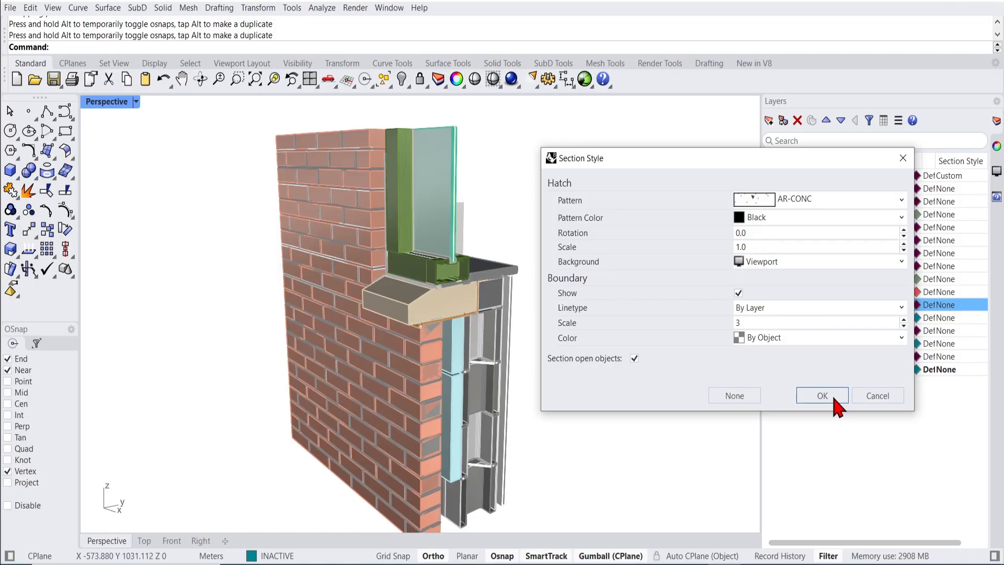
left_click(822, 396)
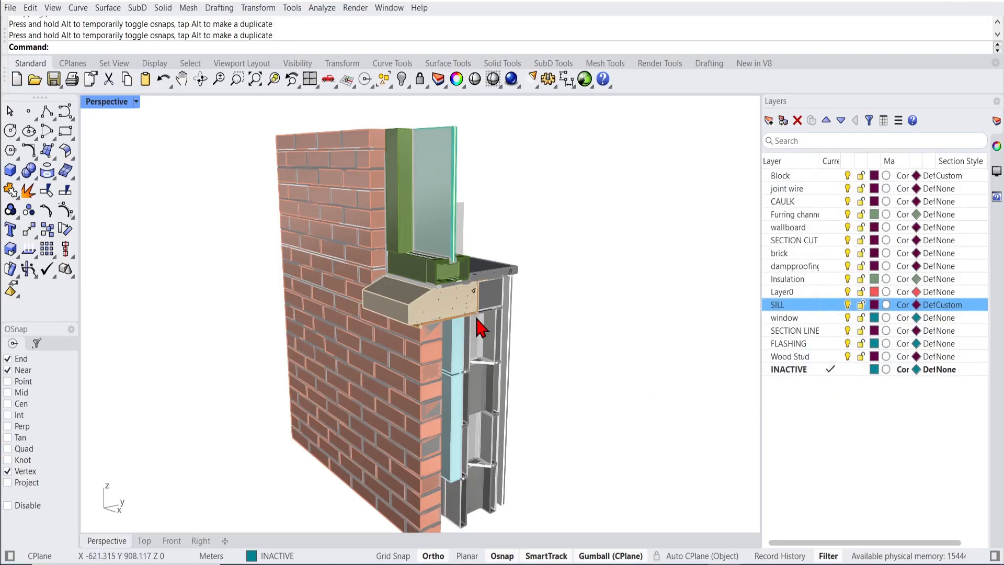
mouse_move(960, 315)
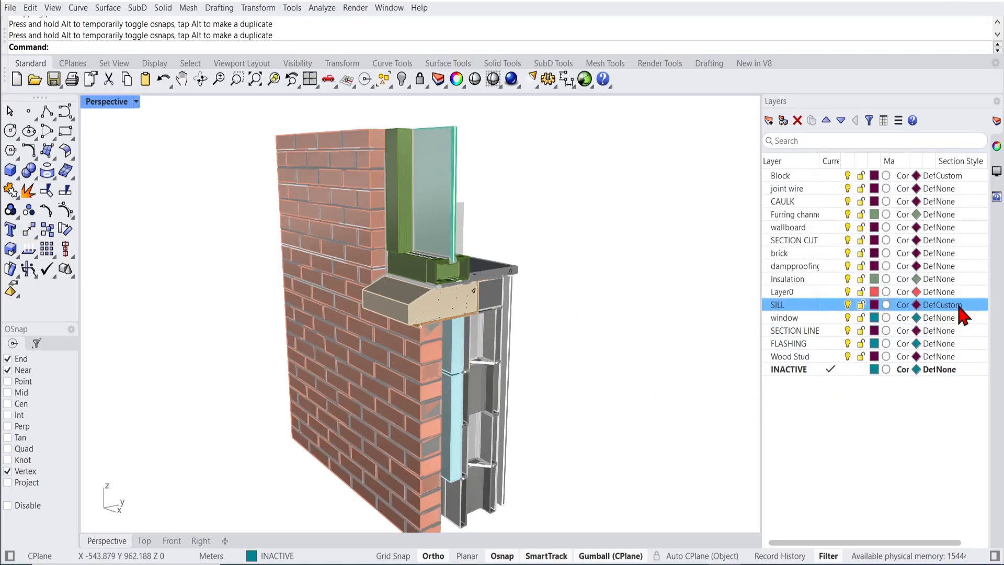
Enlarge the SILL hatch to scale 3 and give brick an ANSI31 hatch at scale 3
left_click(948, 304)
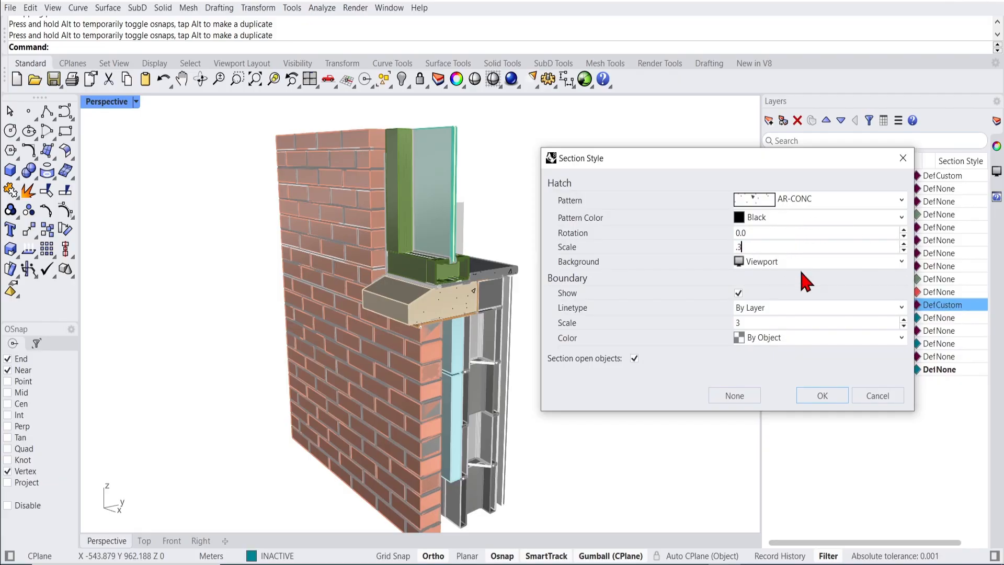
left_click(822, 396)
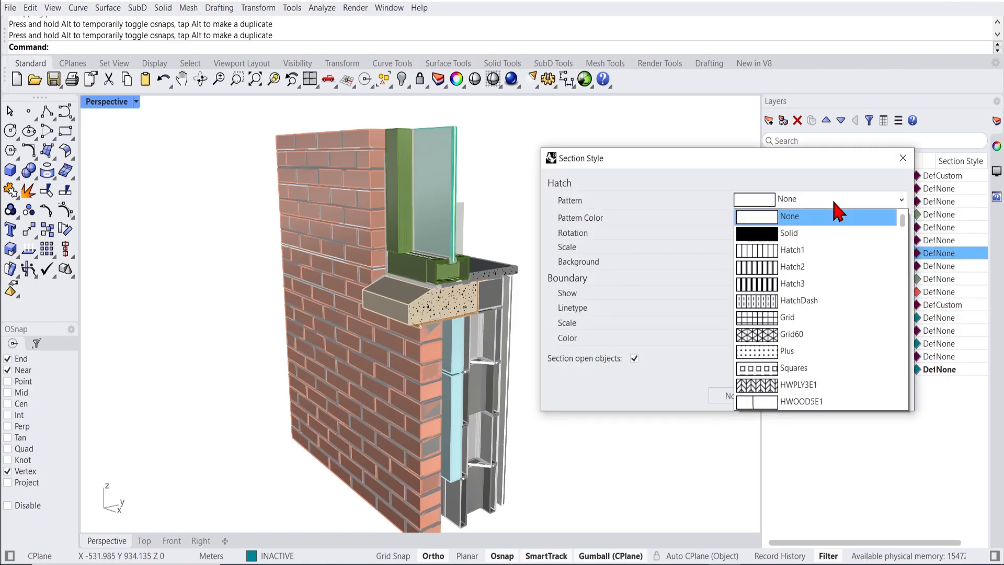
scroll("down", 3)
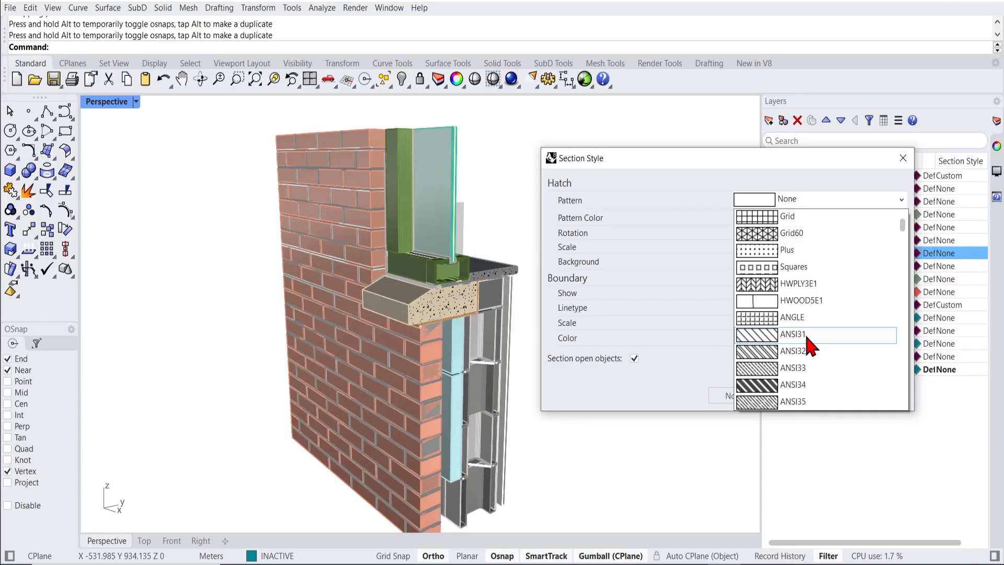
left_click(793, 333)
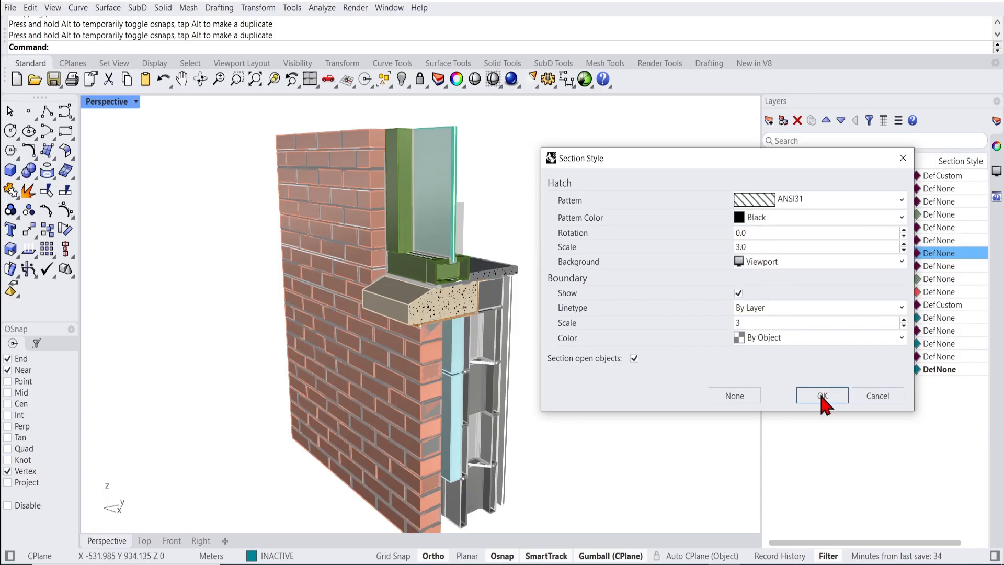
left_click(822, 395)
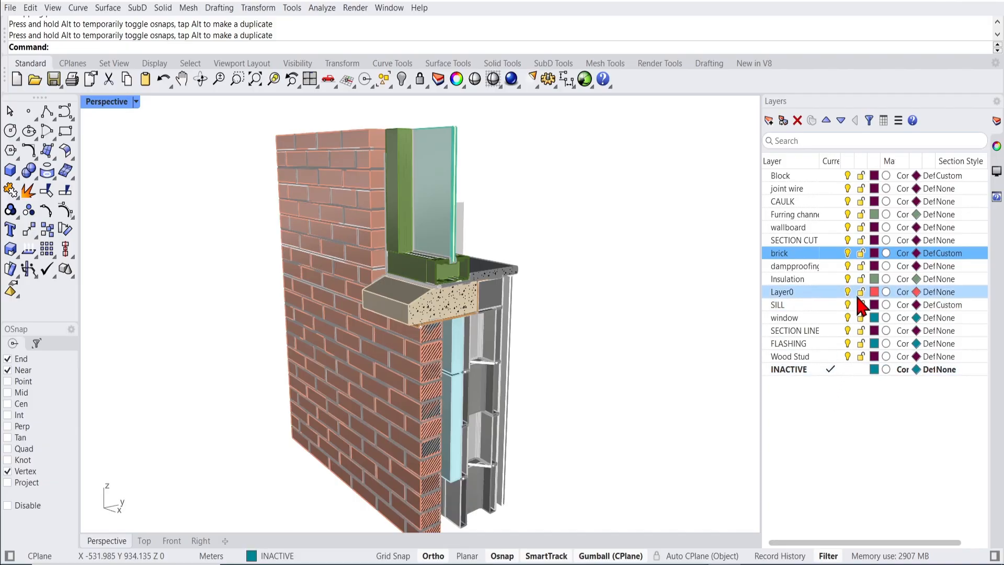
Give the Insulation layer an INSUL section hatch pattern
left_click(787, 278)
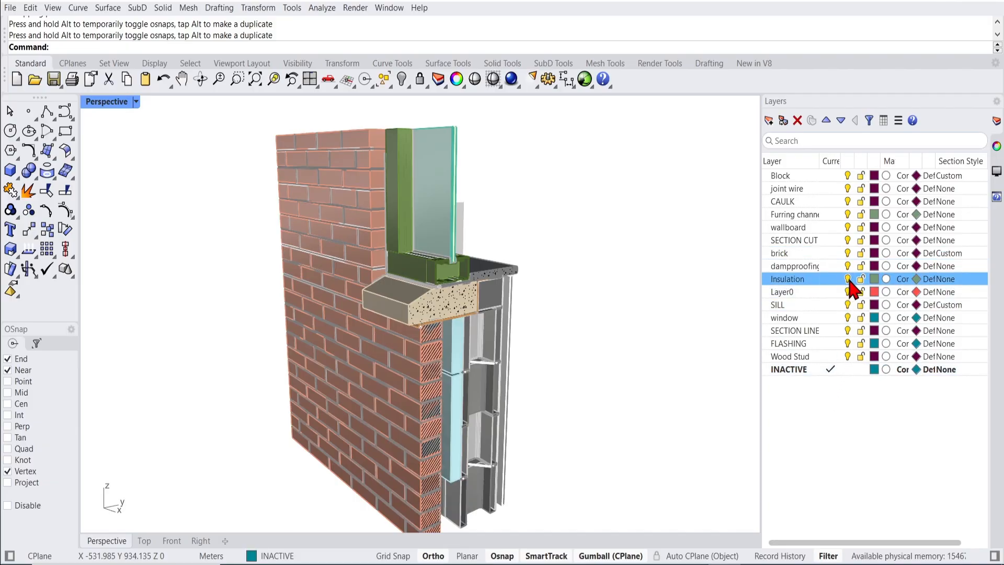
left_click(960, 278)
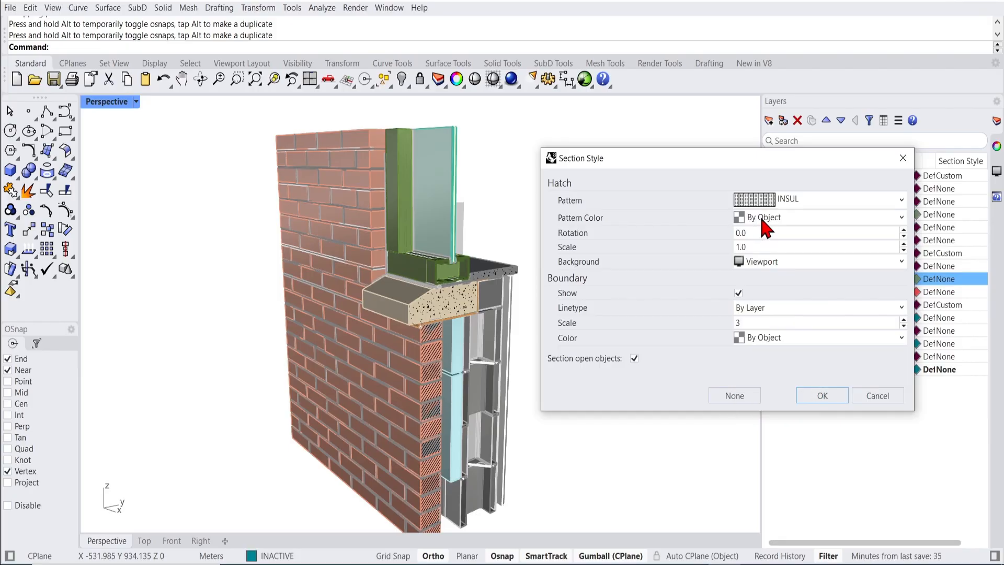
left_click(822, 395)
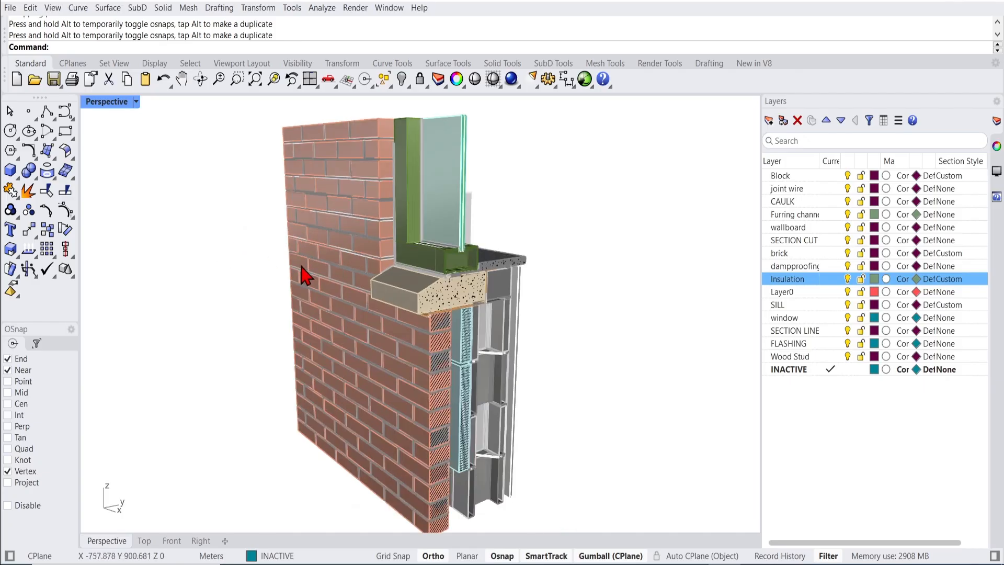
mouse_move(473, 311)
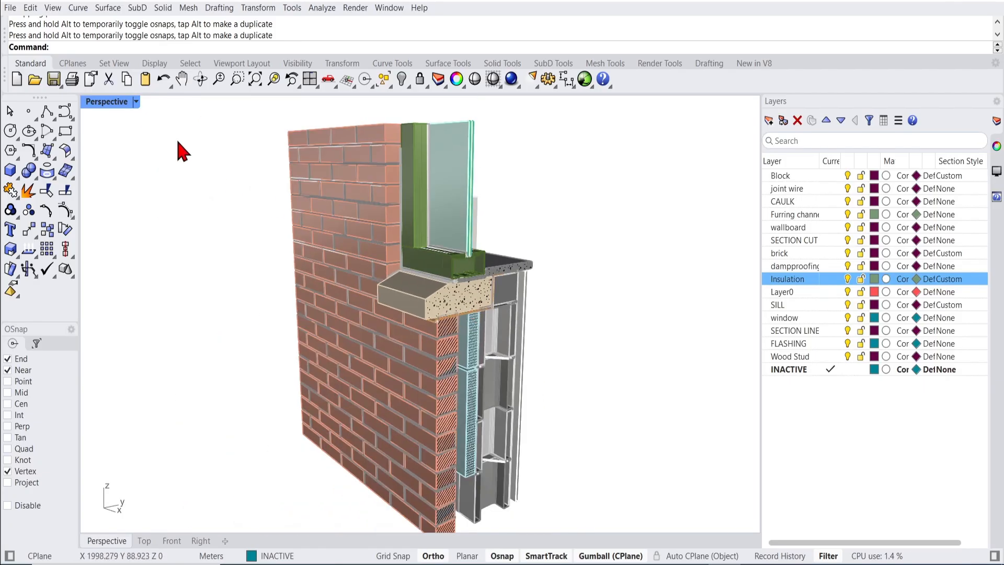
Switch the Perspective viewport to Monochrome display and orbit the wall detail
left_click(106, 102)
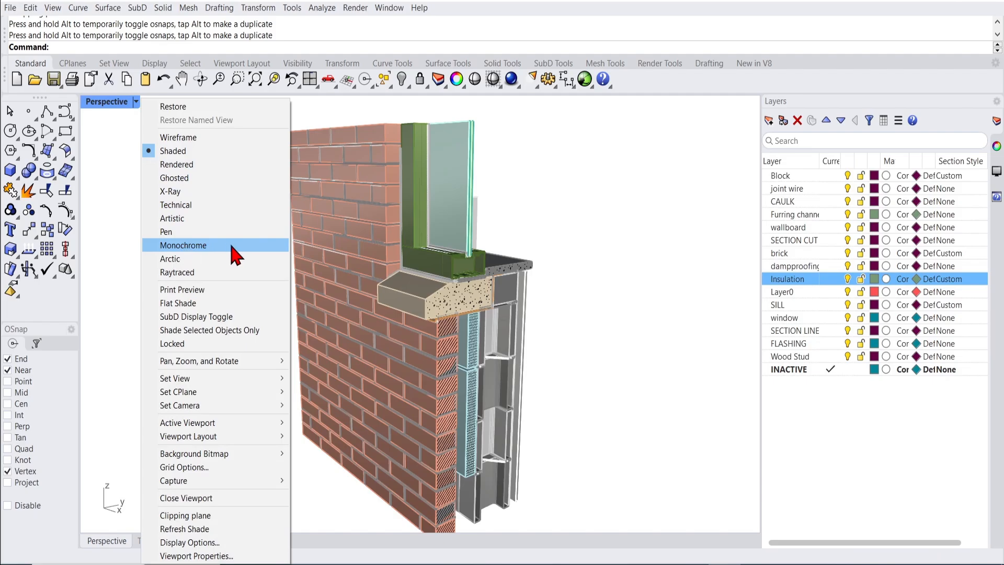
left_click(183, 245)
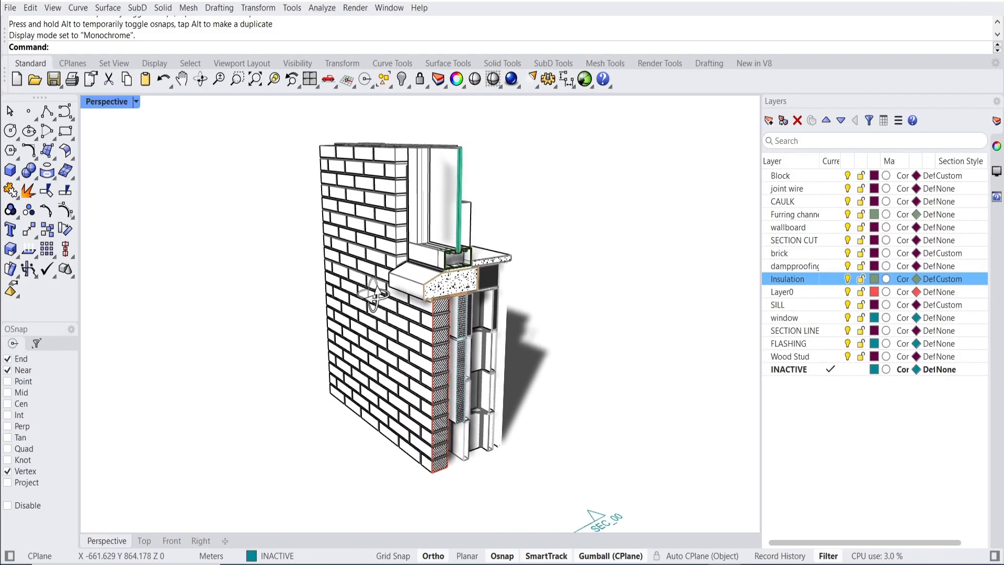
left_click_drag(377, 295, 394, 285)
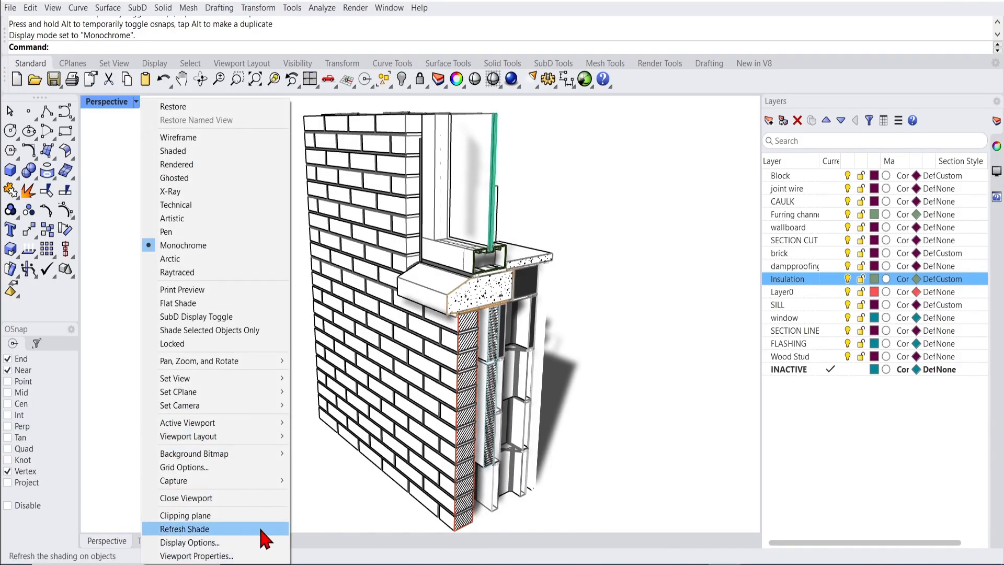
left_click(191, 542)
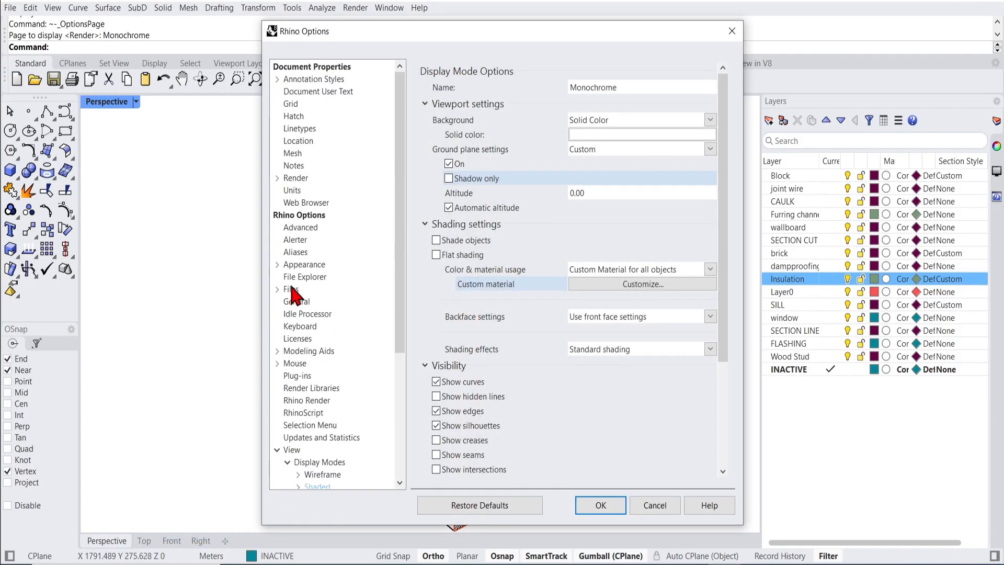
left_click(293, 116)
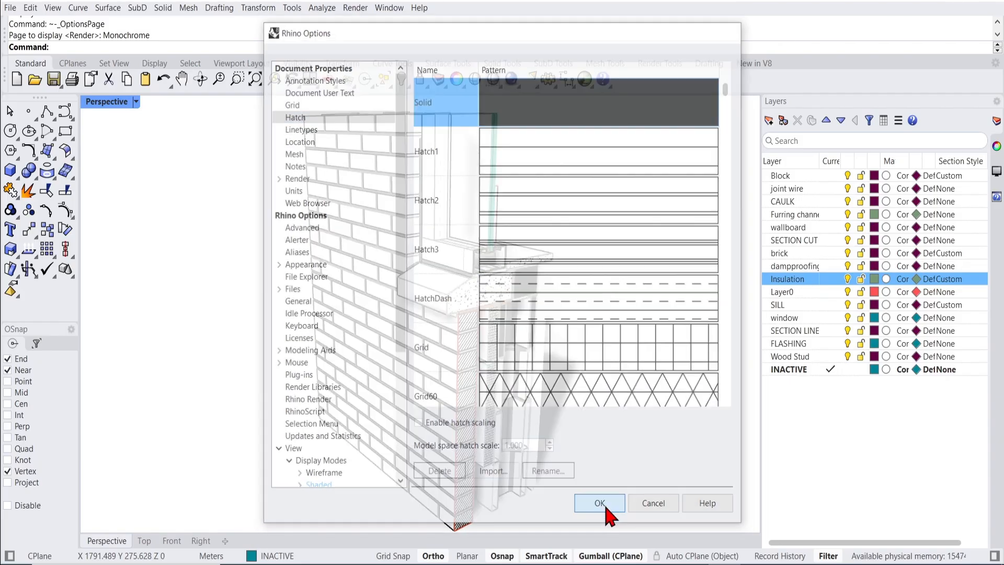
left_click(598, 503)
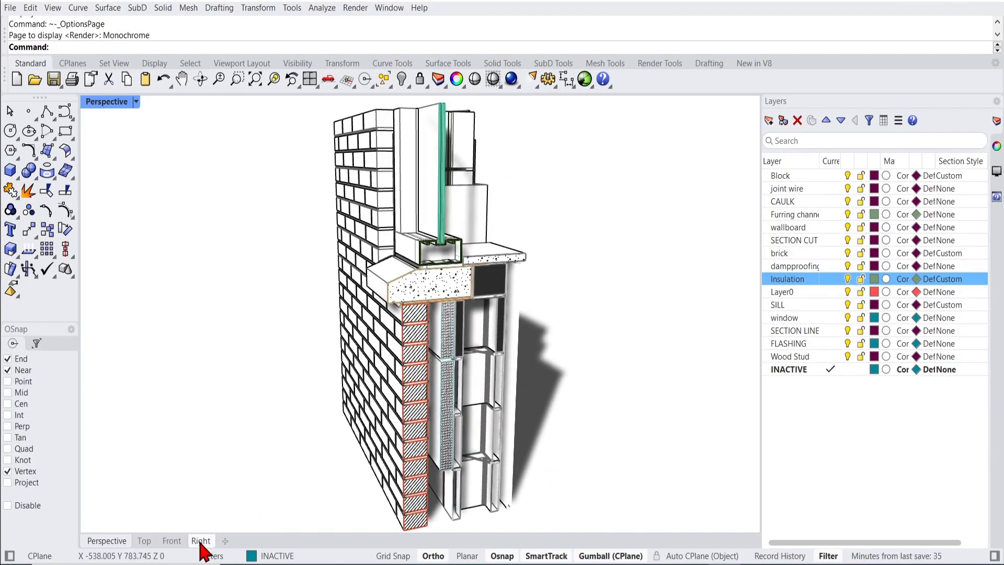
Set the Right viewport to Monochrome and let SEC_00 clip the Right view
left_click(201, 540)
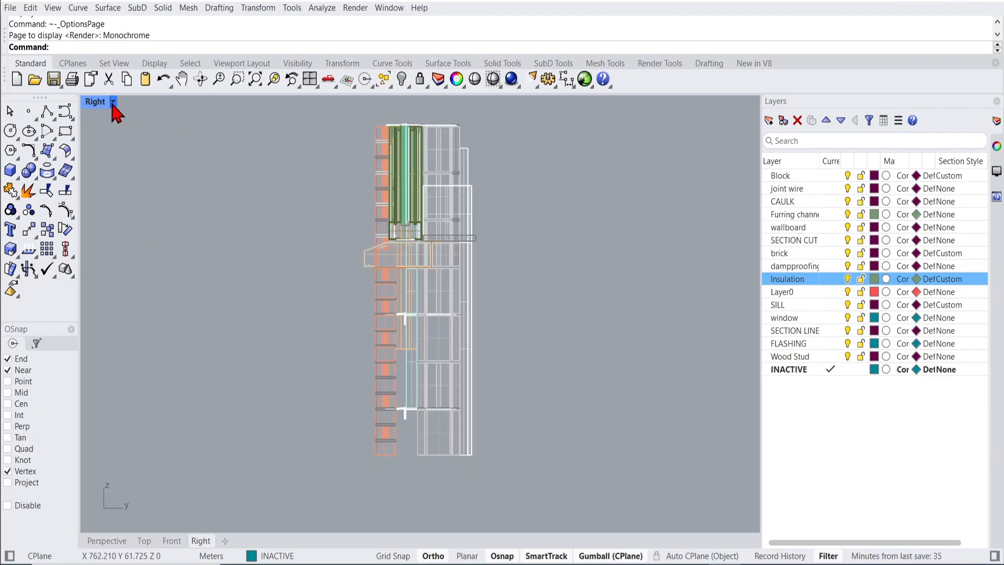
left_click(113, 102)
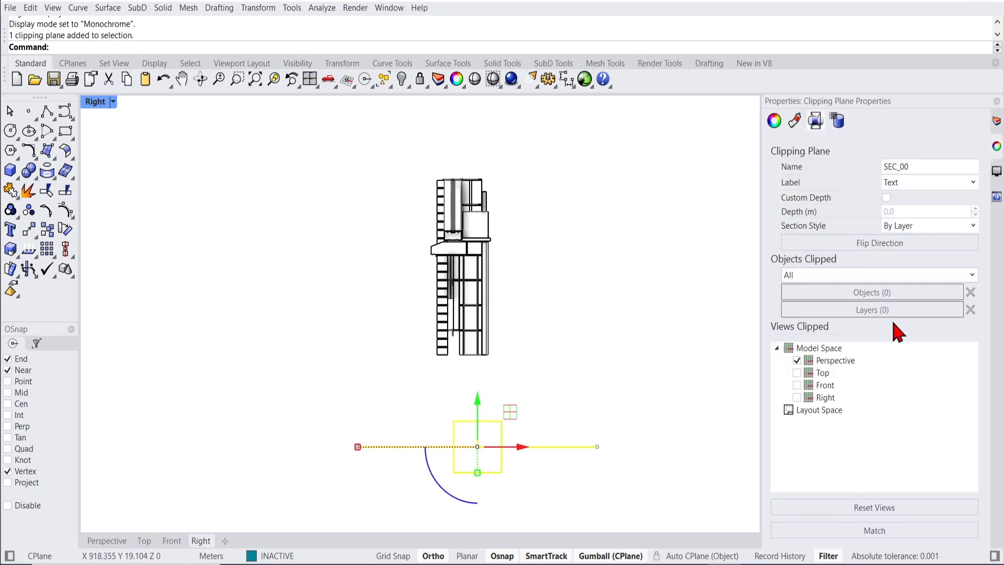
left_click(825, 397)
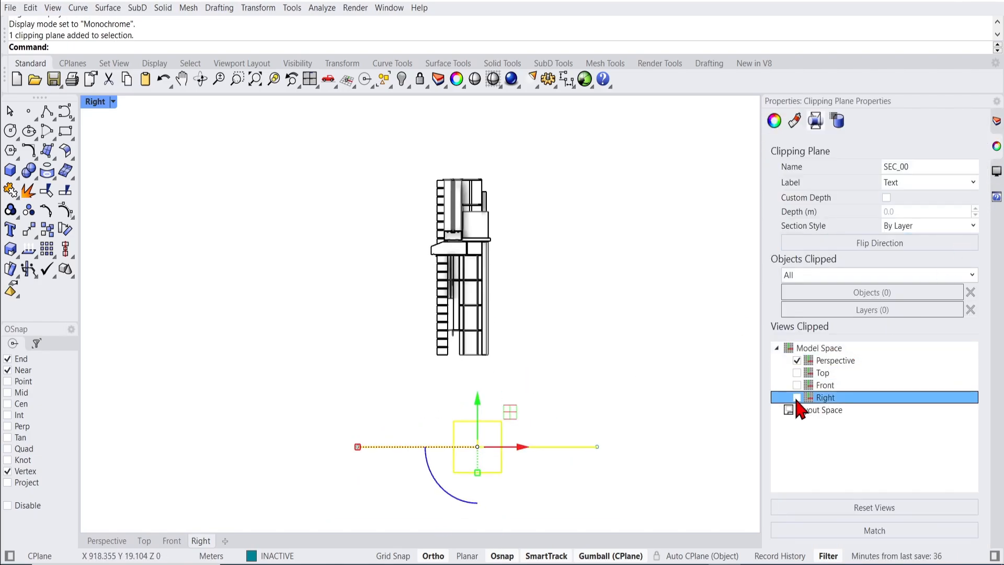
left_click(797, 398)
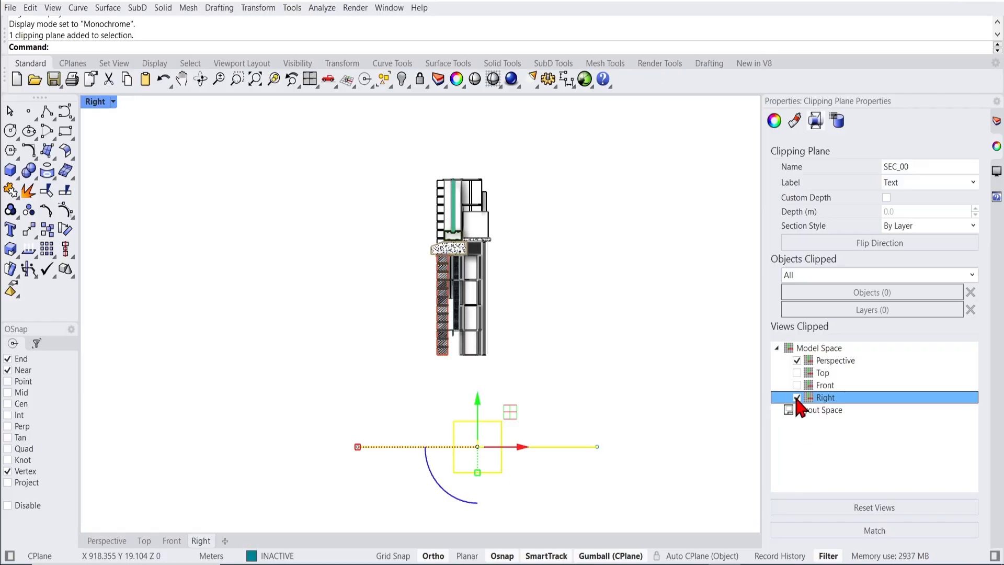
left_click(797, 397)
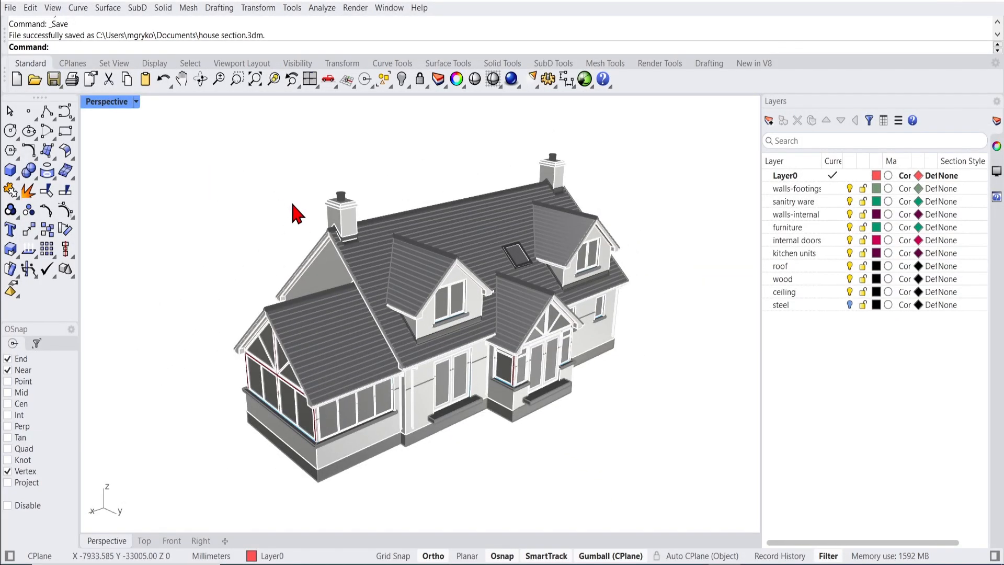
mouse_move(233, 29)
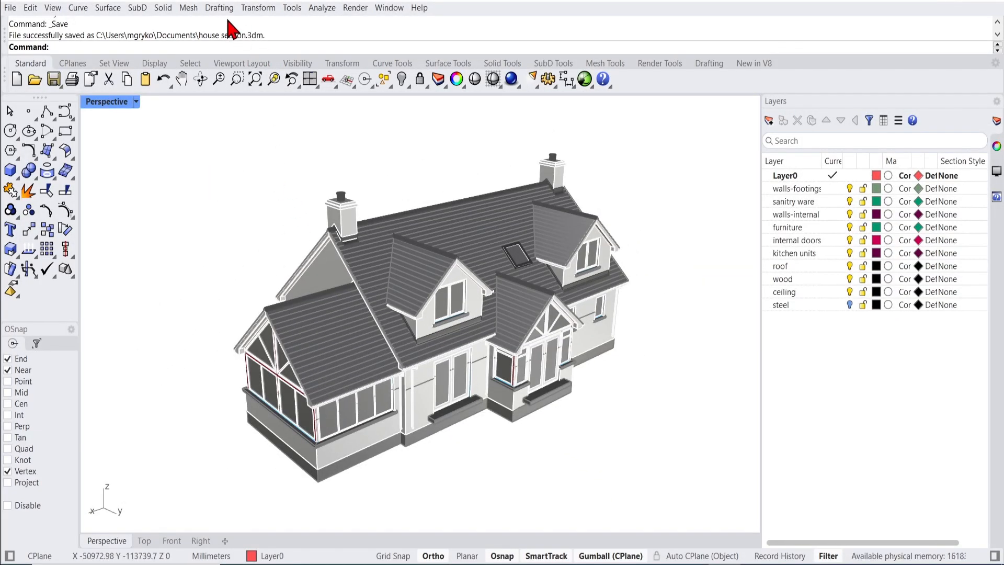
Create section SEC_00 through the house via Drafting > Sections > Create
left_click(219, 8)
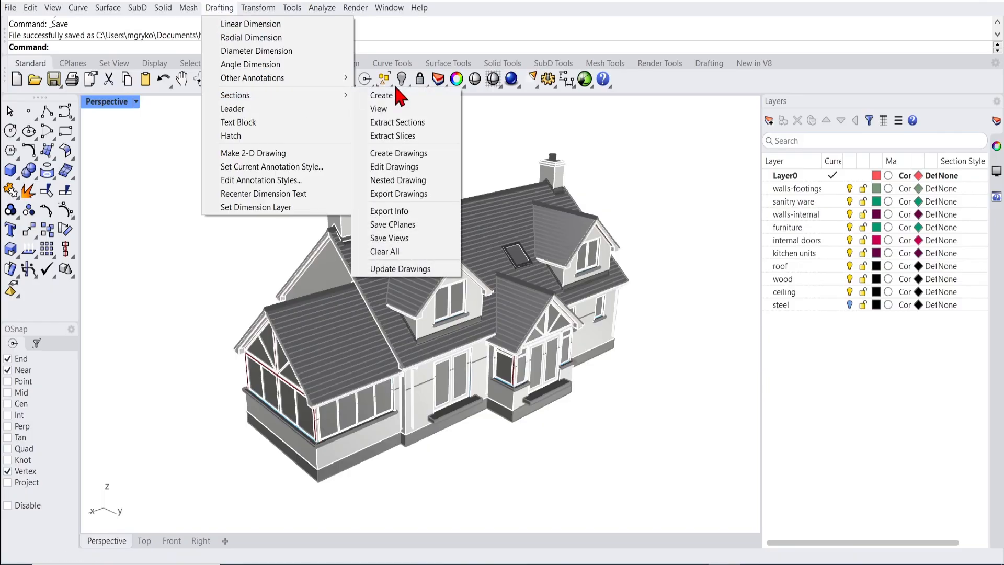
left_click(380, 96)
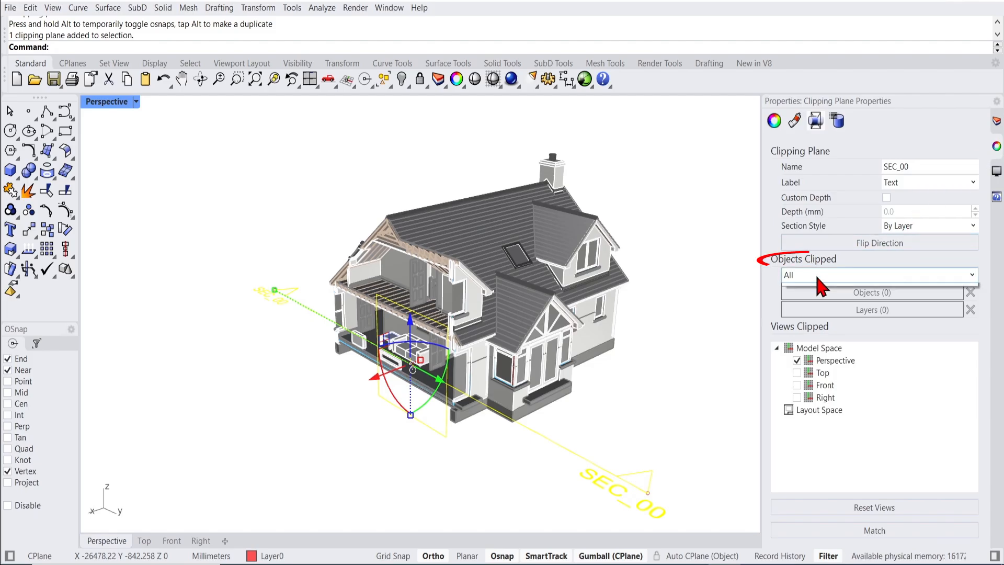
Set SEC_00's Objects Clipped to Include Selected with only the roof layer
left_click(877, 275)
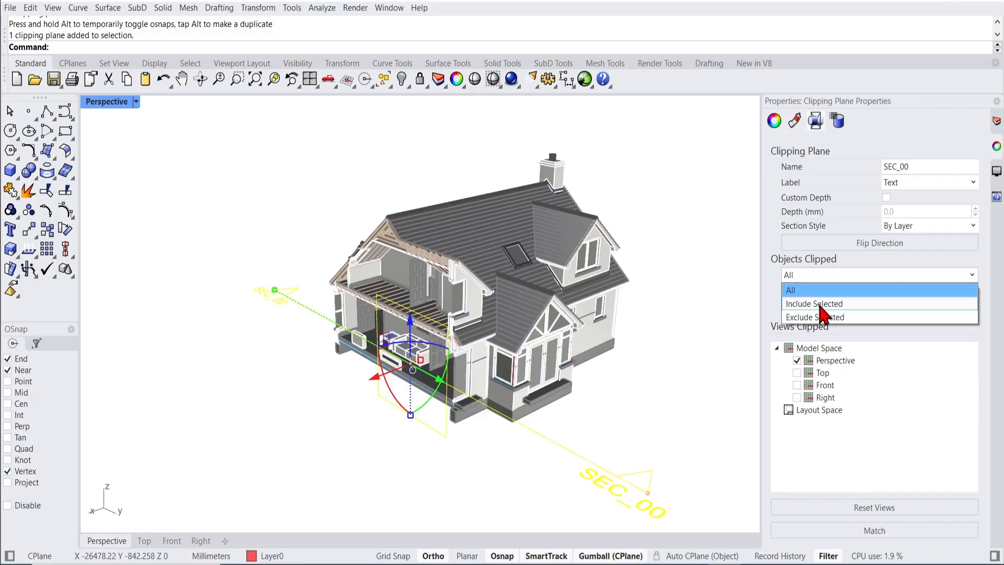
left_click(813, 303)
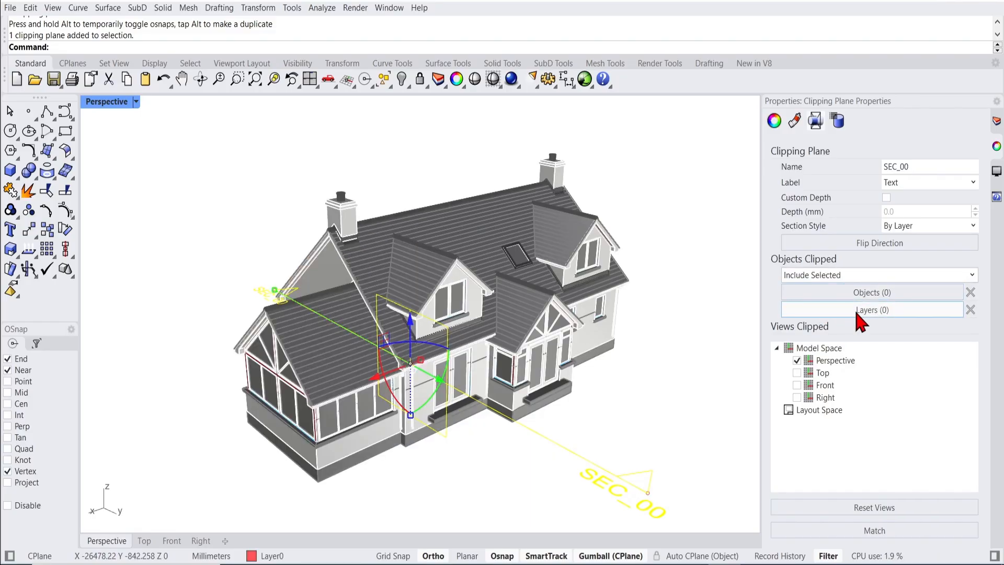
left_click(870, 310)
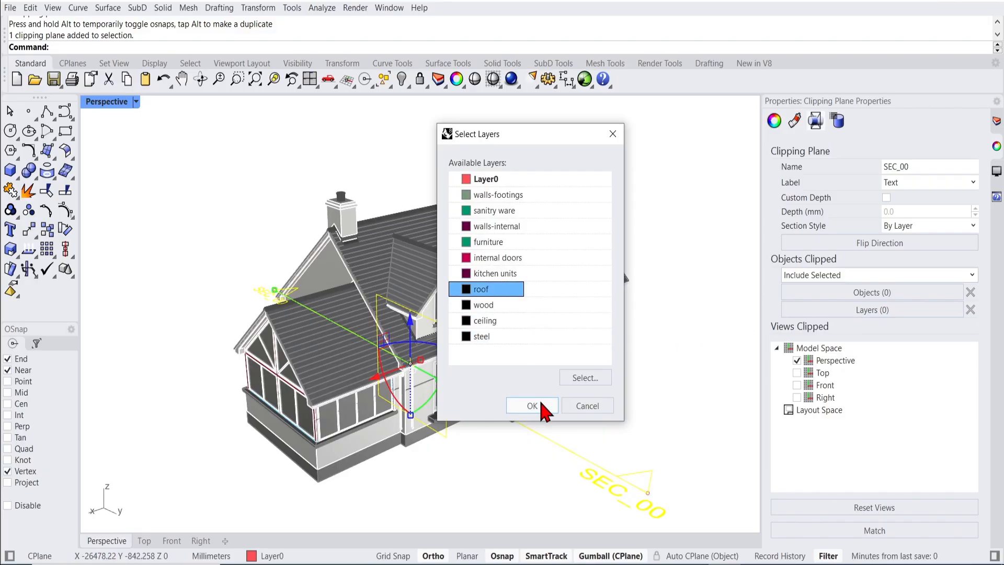
left_click(531, 405)
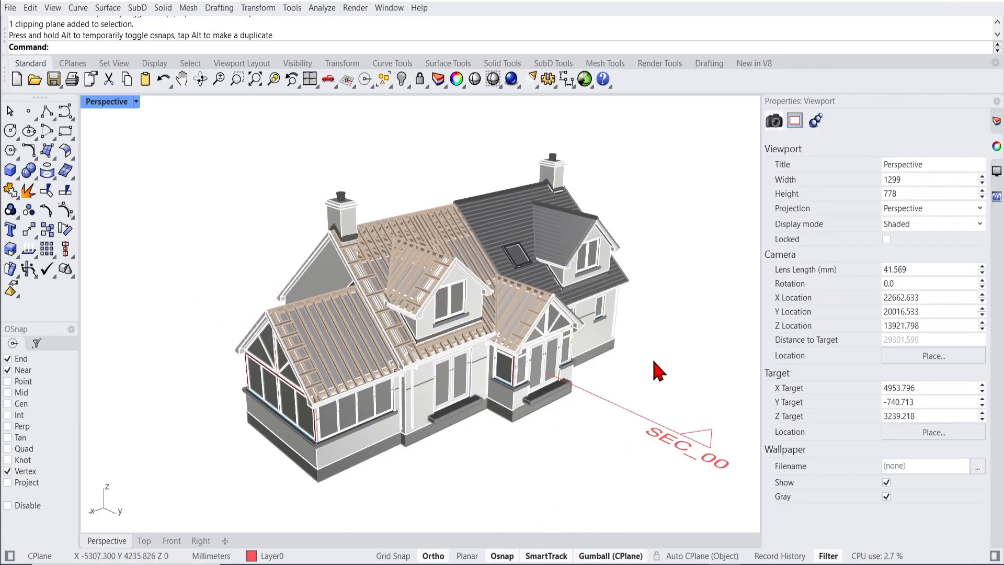
mouse_move(313, 182)
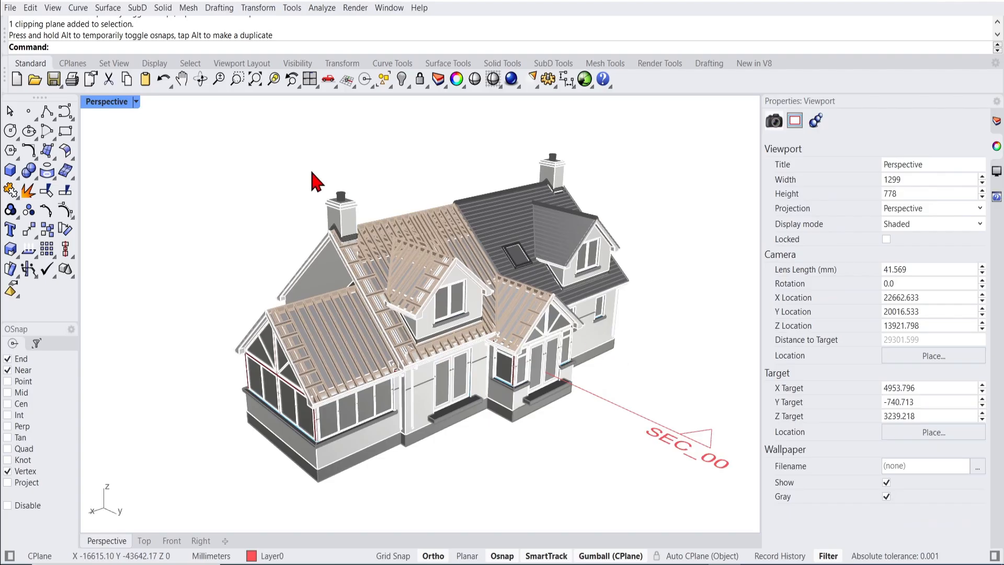
Create section SEC_01 across the left wing and begin setting its Objects Clipped
left_click(218, 8)
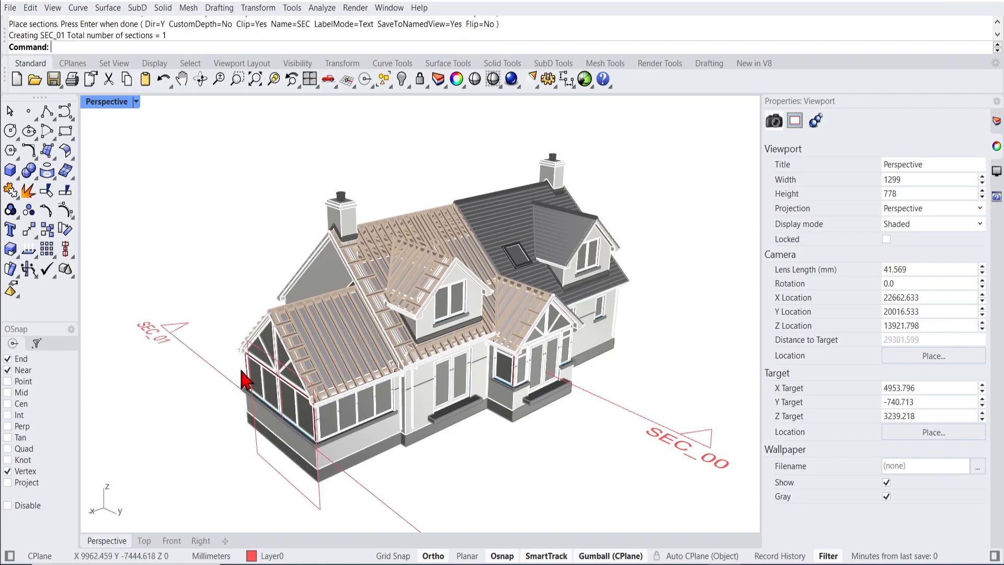
left_click(247, 381)
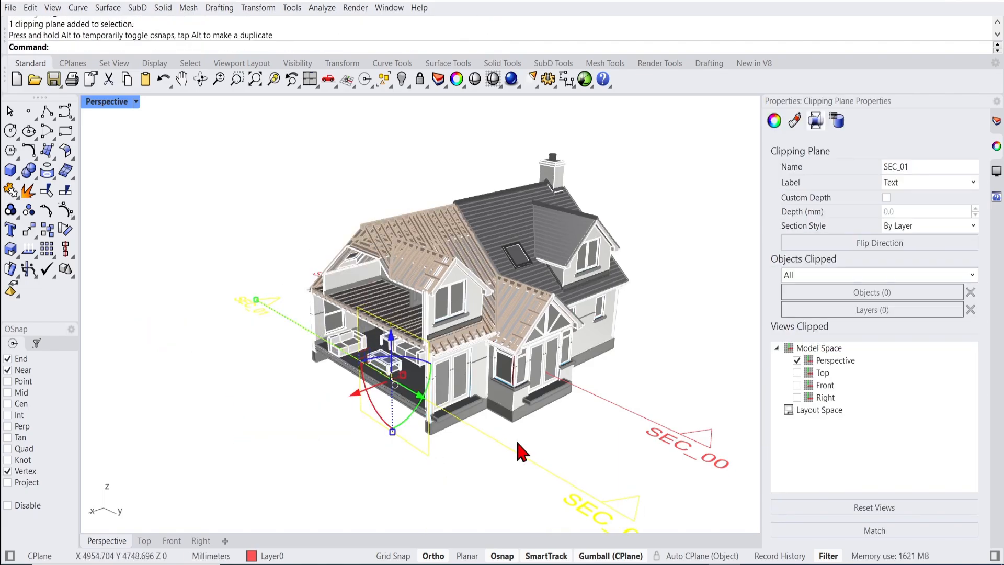
mouse_move(694, 362)
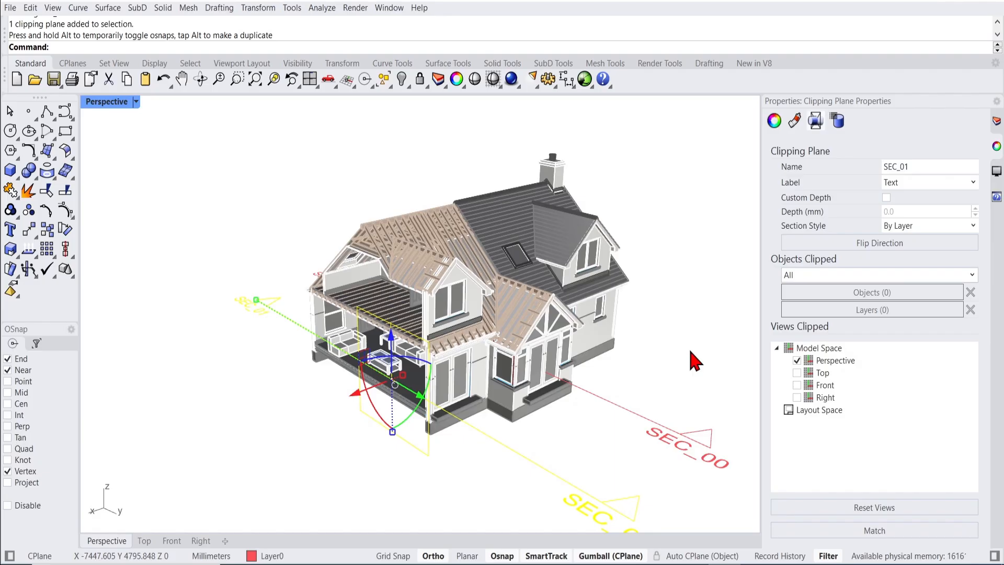
left_click(877, 275)
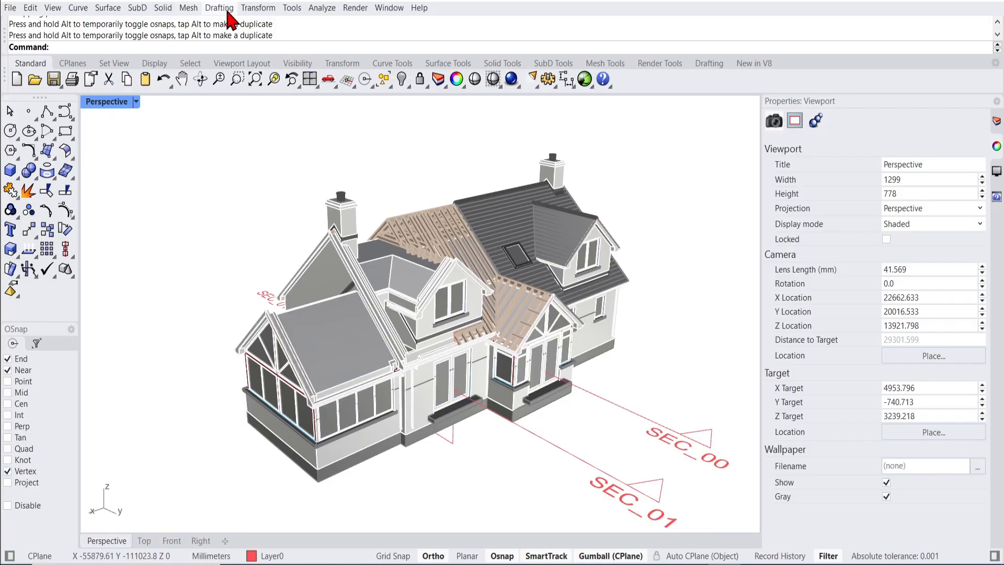
Add section SEC_02 including only the ceiling layer over the left wing, then hide the clipping planes
left_click(218, 8)
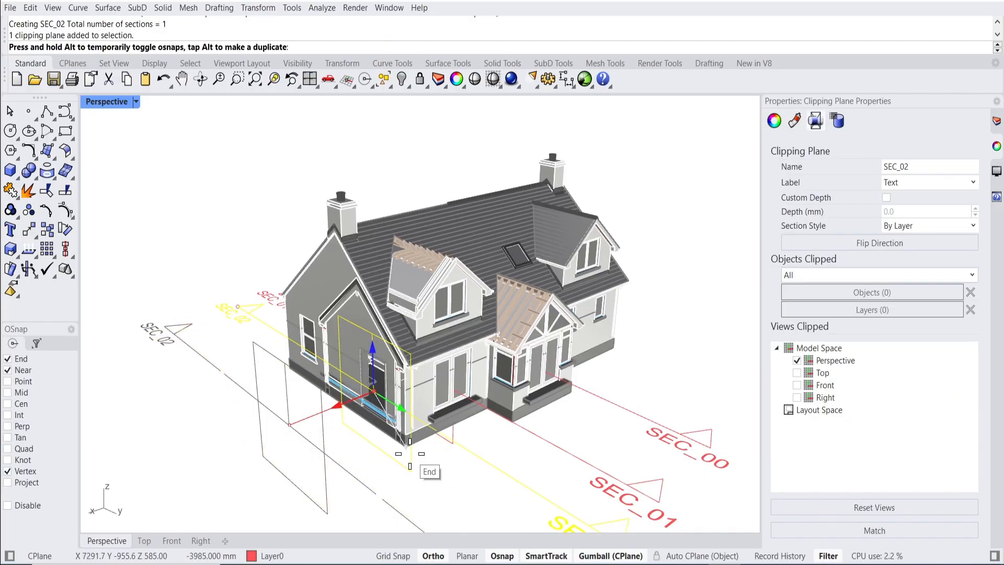
left_click(878, 275)
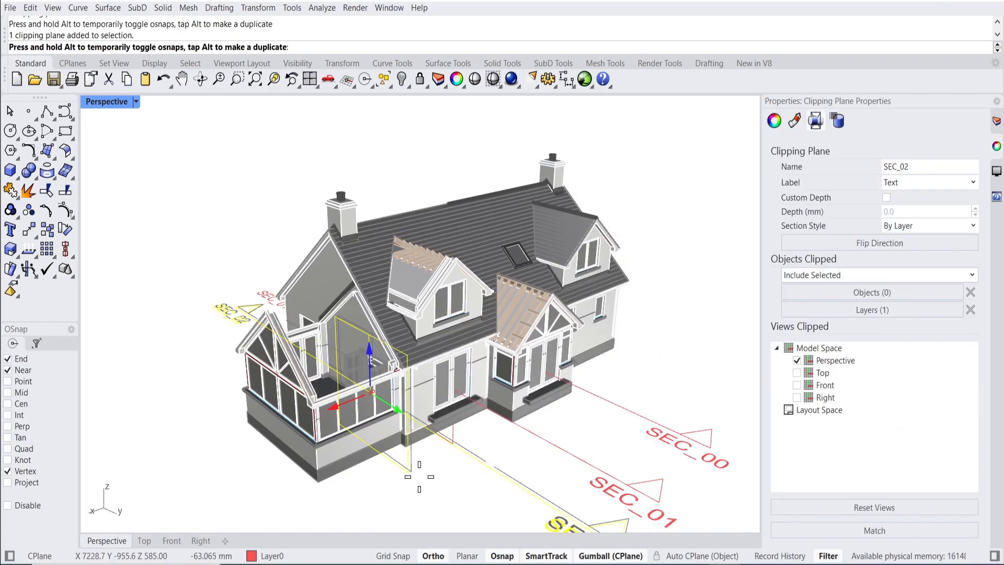
left_click(258, 7)
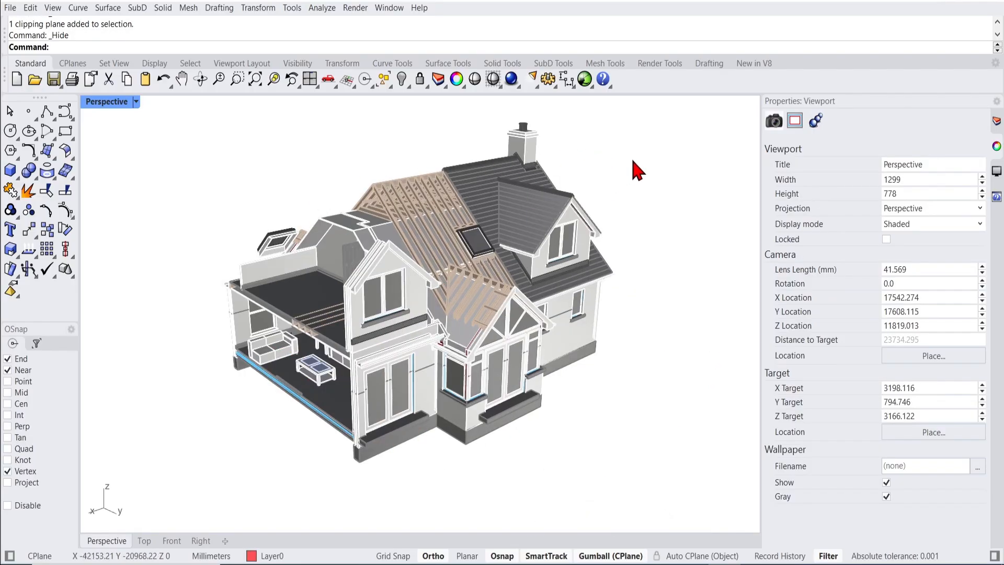
mouse_move(614, 475)
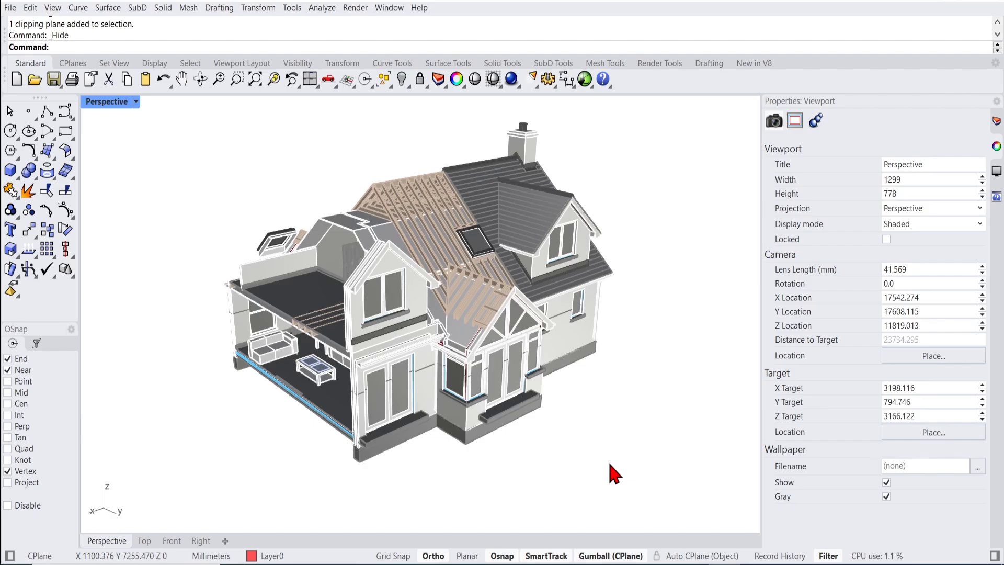
Set the Perspective viewport's display mode to Monochrome for the sectioned house
left_click(932, 224)
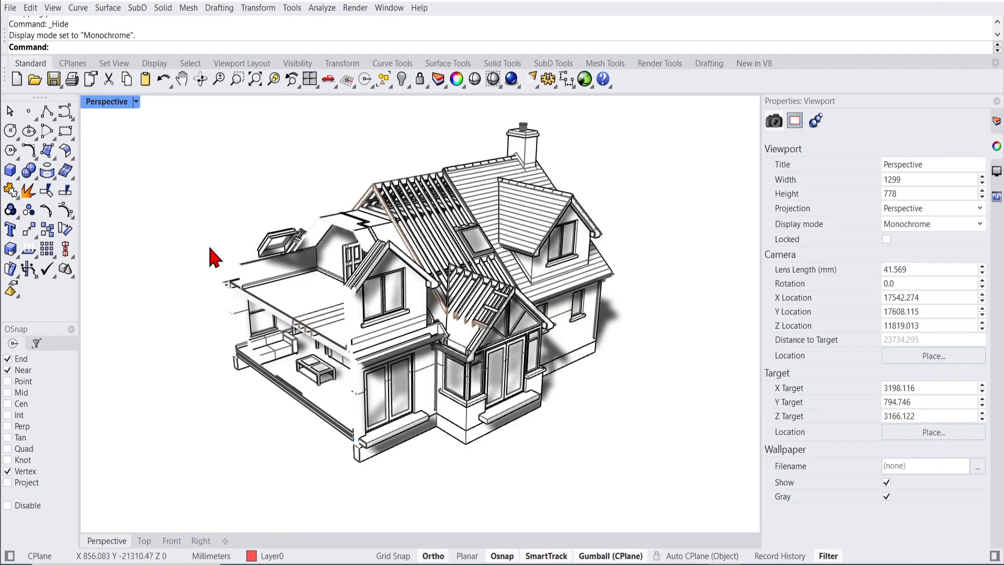